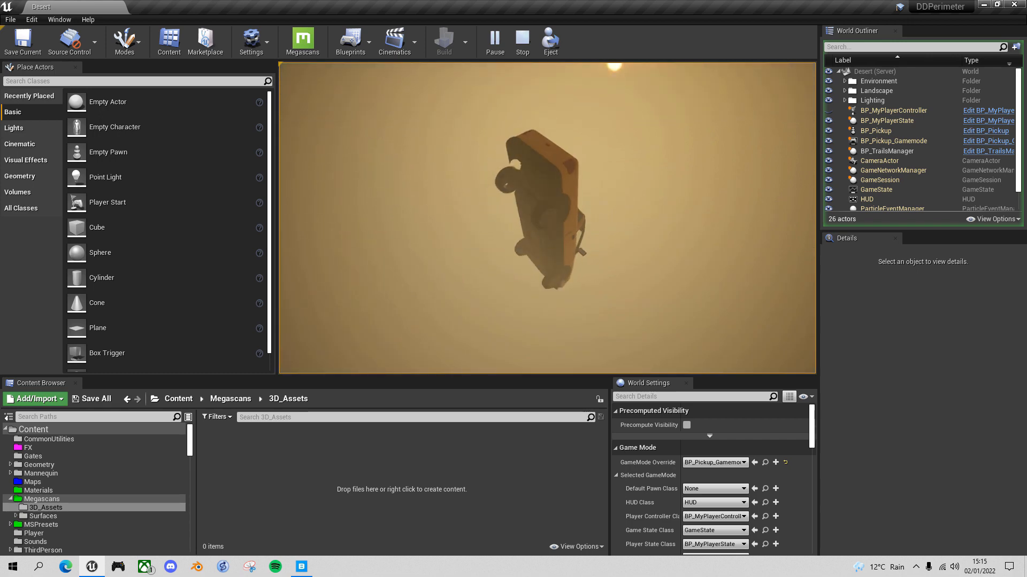
# Stop the Play In Editor session and return to the editor viewport.
pyautogui.click(521, 36)
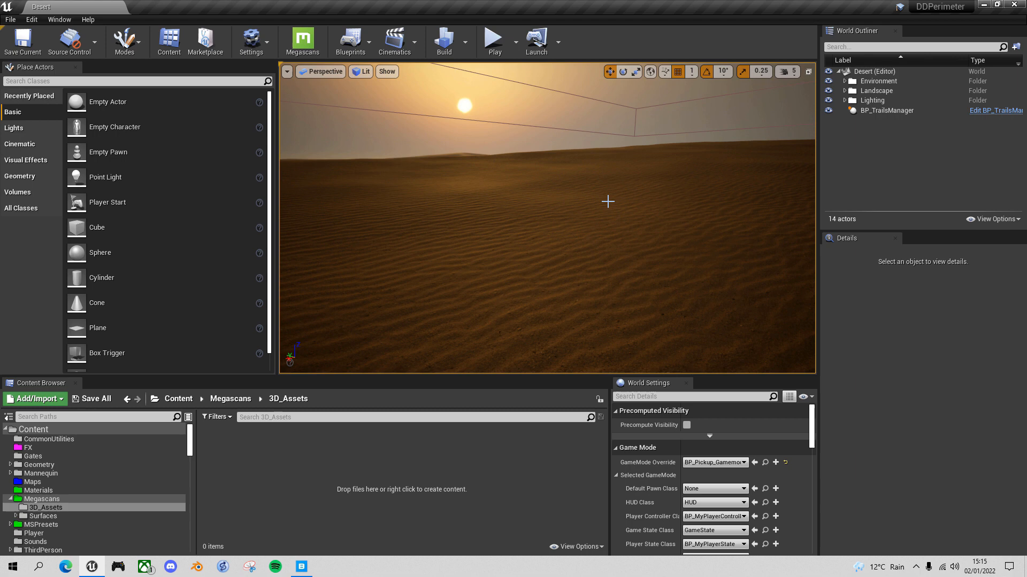
pyautogui.moveTo(660, 171)
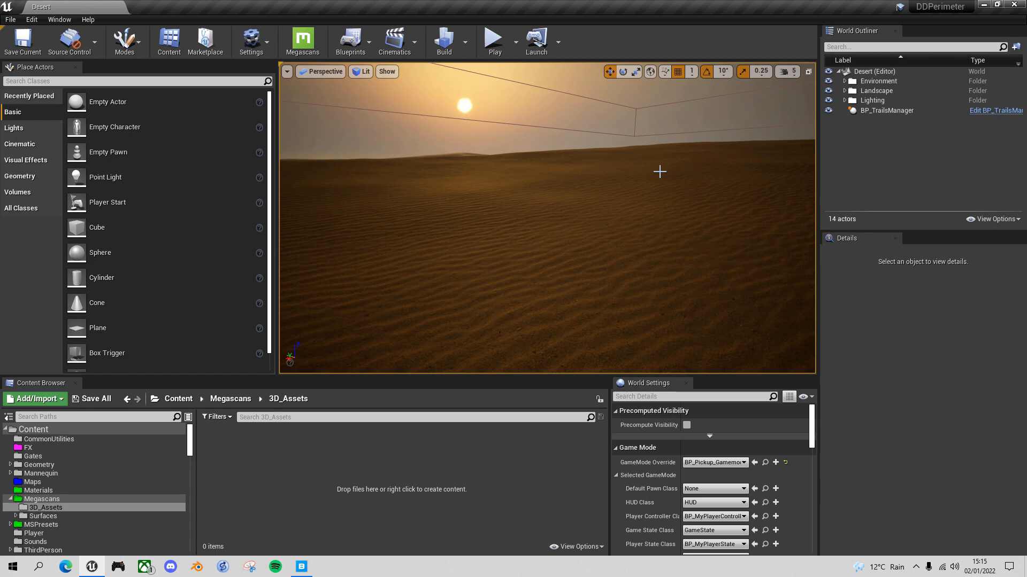
# Repeat the recent 'Cliff' search in Quixel Bridge and filter sizes to > 8 m.
pyautogui.click(302, 40)
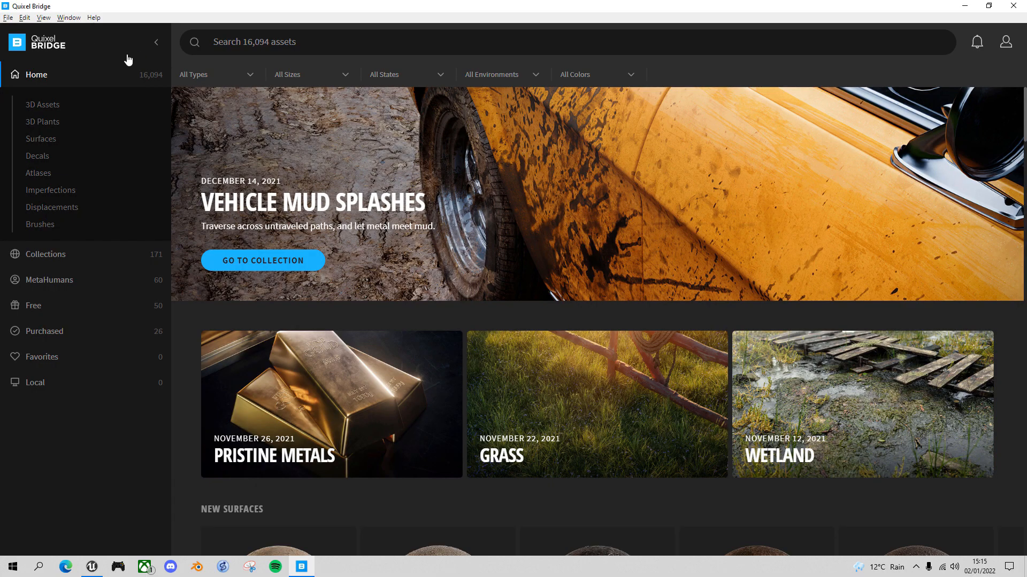
pyautogui.click(458, 42)
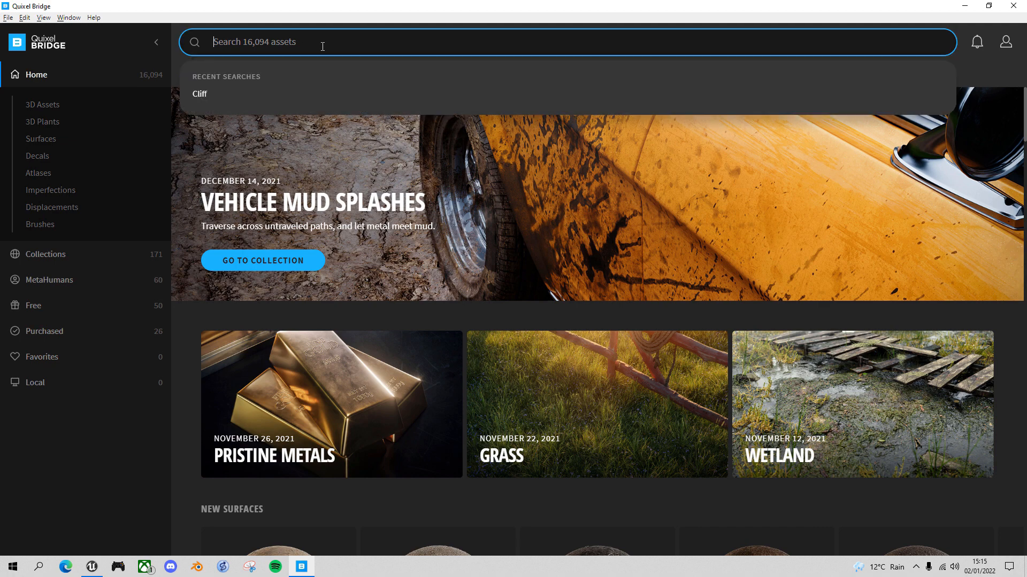
pyautogui.click(199, 94)
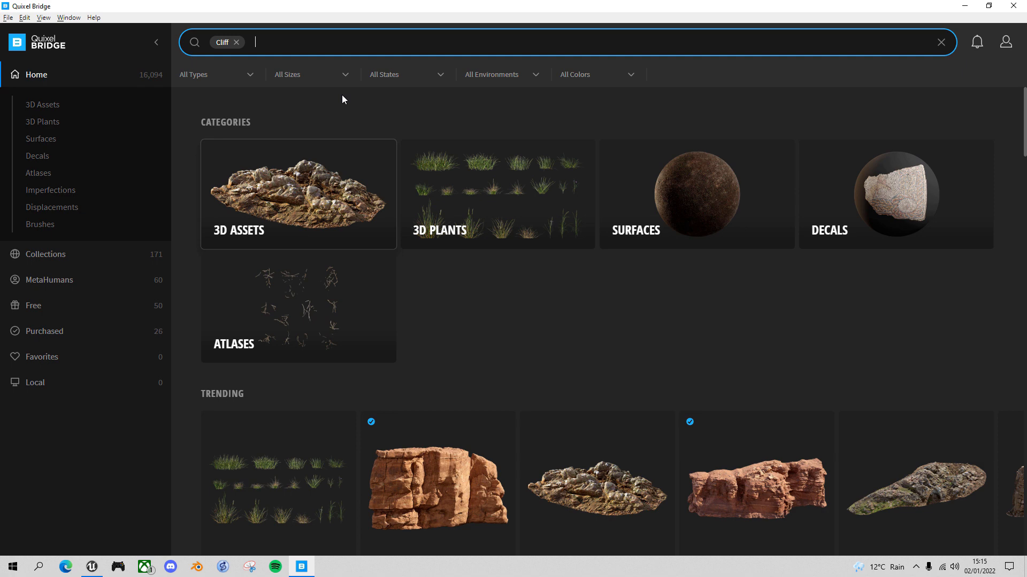
pyautogui.click(310, 74)
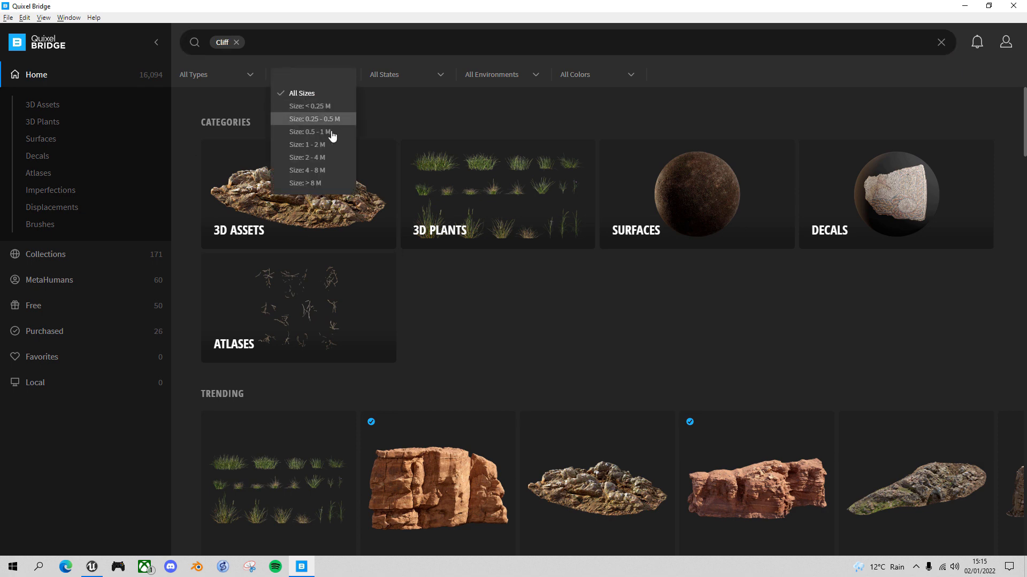
pyautogui.click(303, 183)
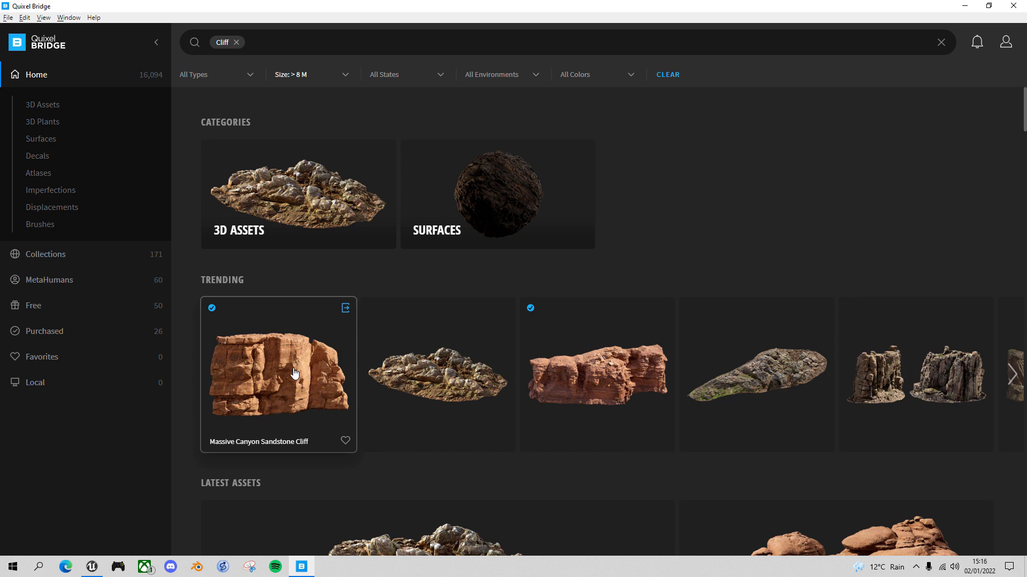
pyautogui.moveTo(297, 383)
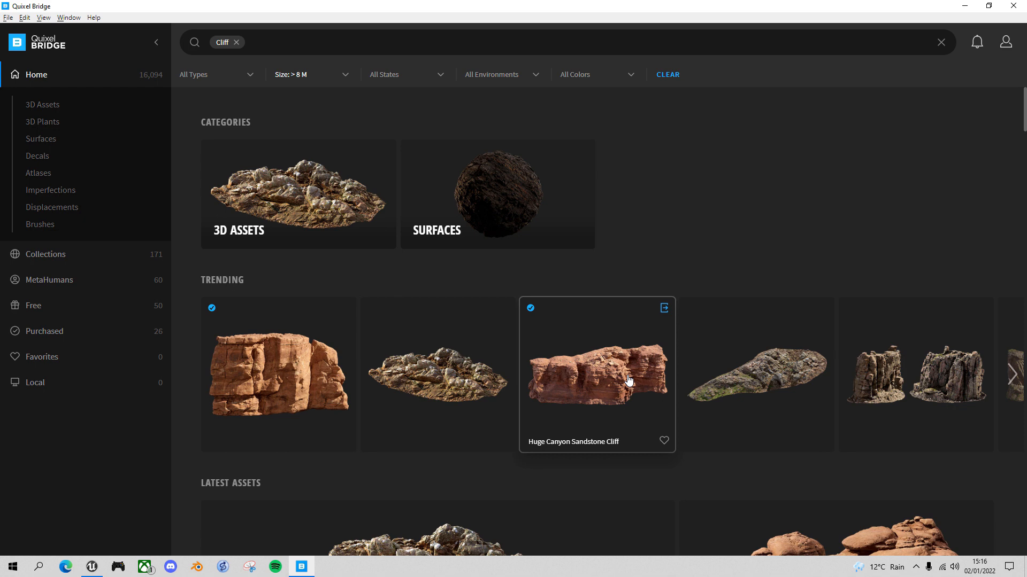
pyautogui.moveTo(345, 311)
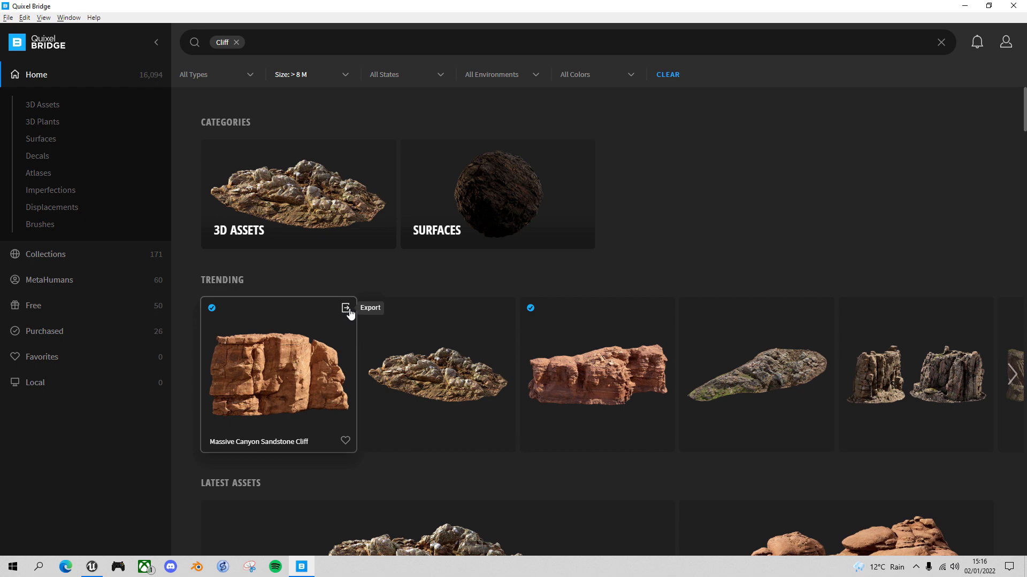
# Export the Massive and Huge Canyon Sandstone Cliff assets to Unreal Engine.
pyautogui.click(347, 308)
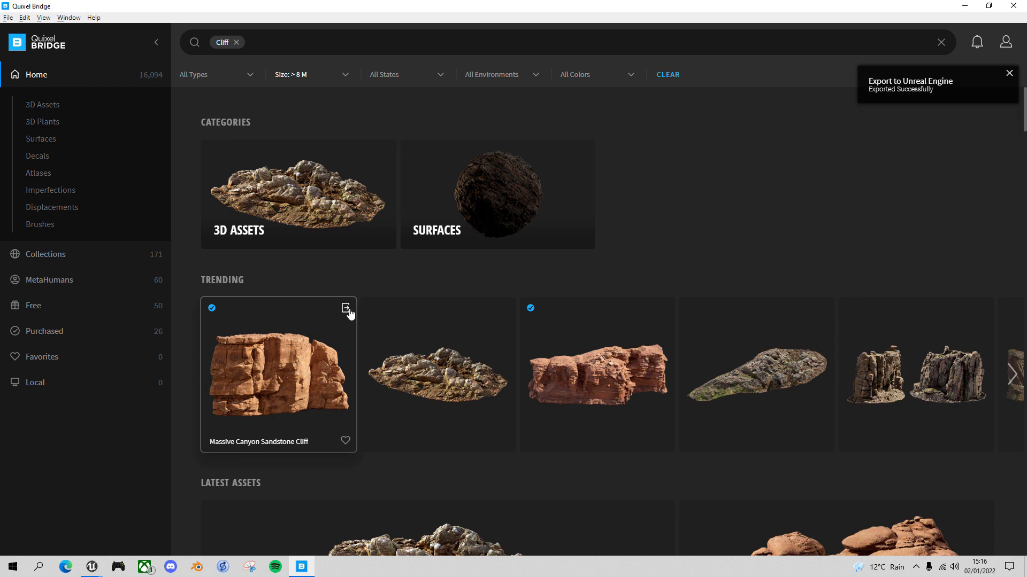
pyautogui.moveTo(666, 308)
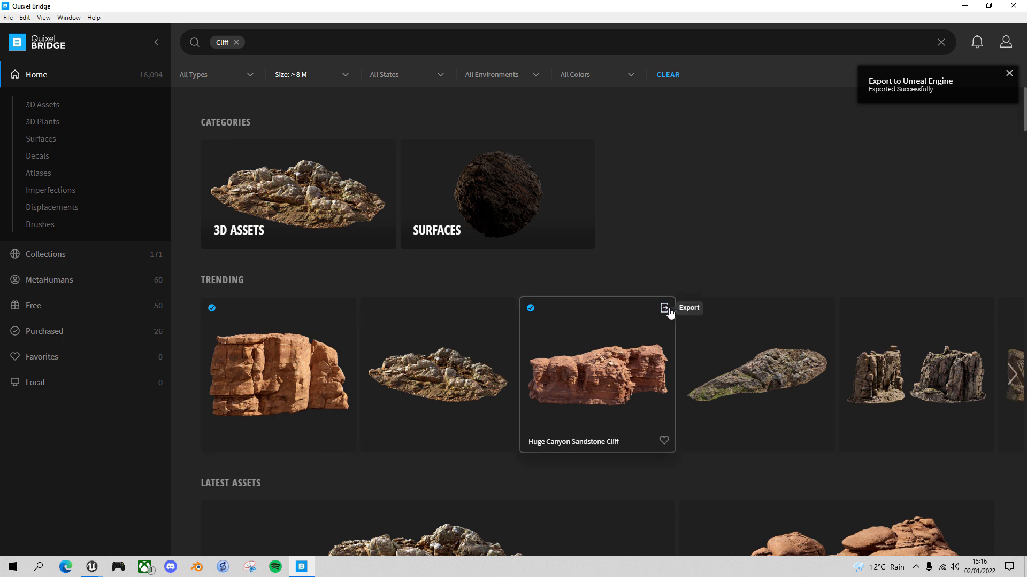
pyautogui.click(664, 308)
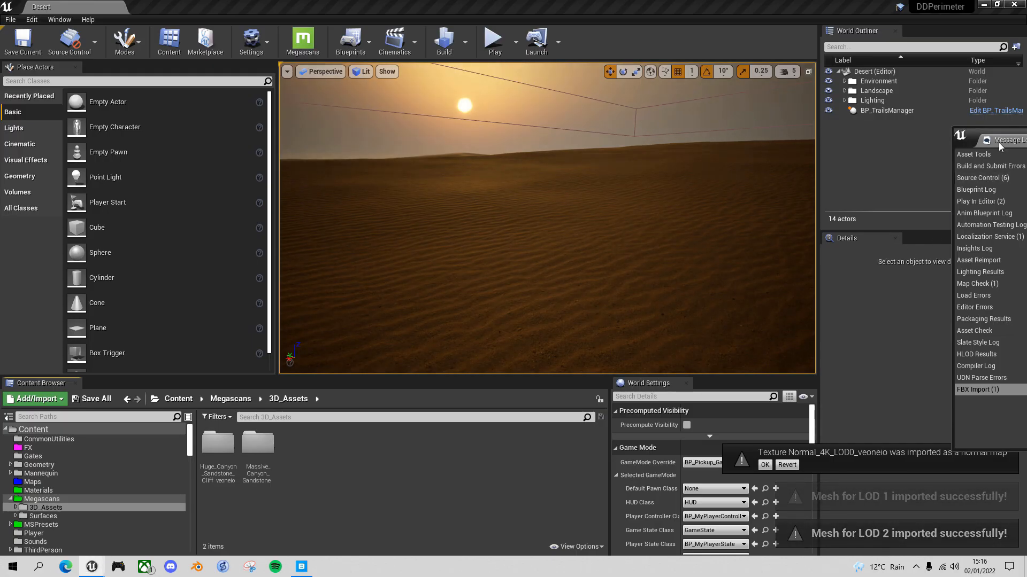
# Browse into the Massive_Canyon_Sandstone_Cliff folder under 3D_Assets in the Content Browser.
pyautogui.click(1002, 139)
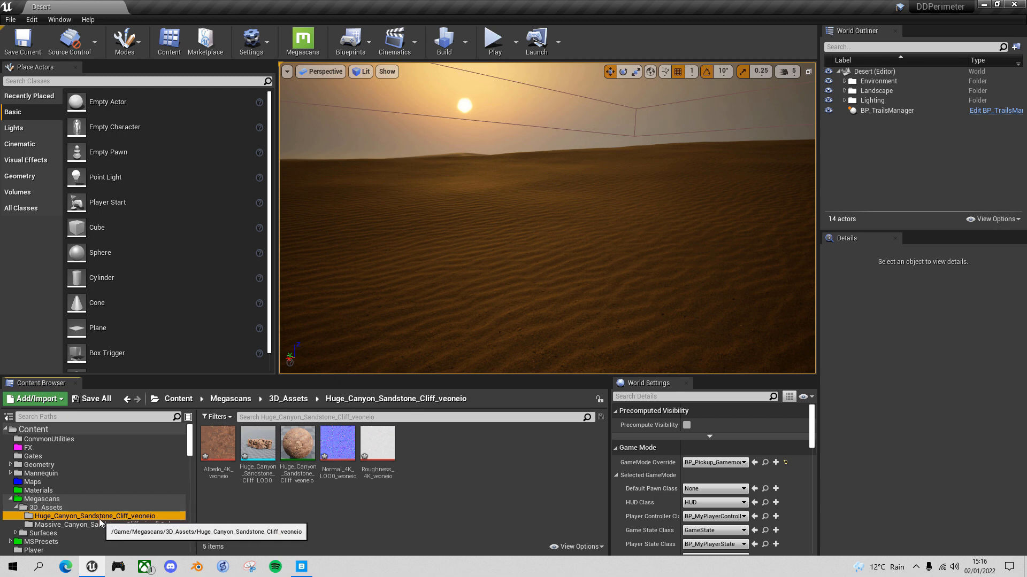
pyautogui.click(92, 524)
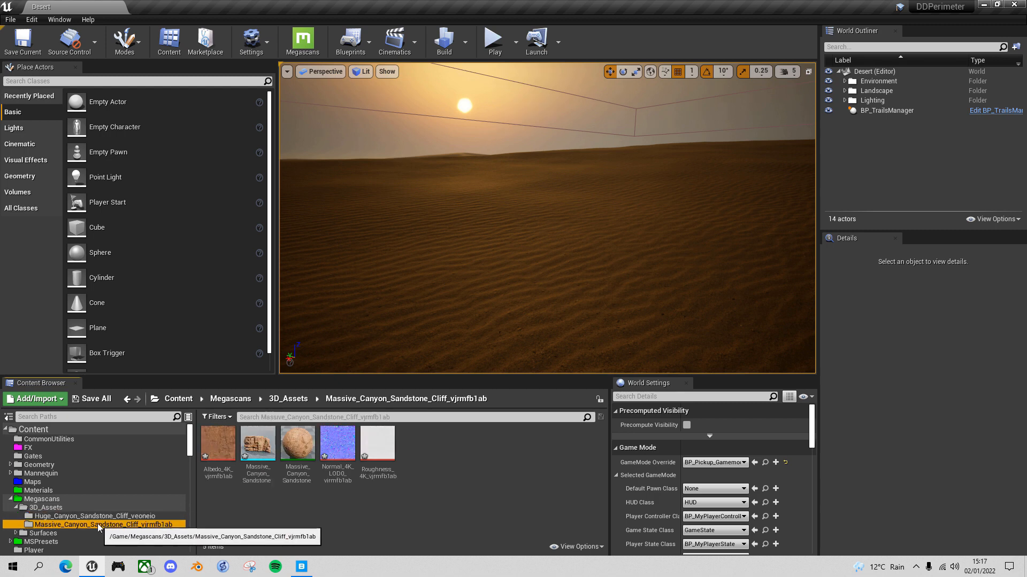
pyautogui.moveTo(257, 443)
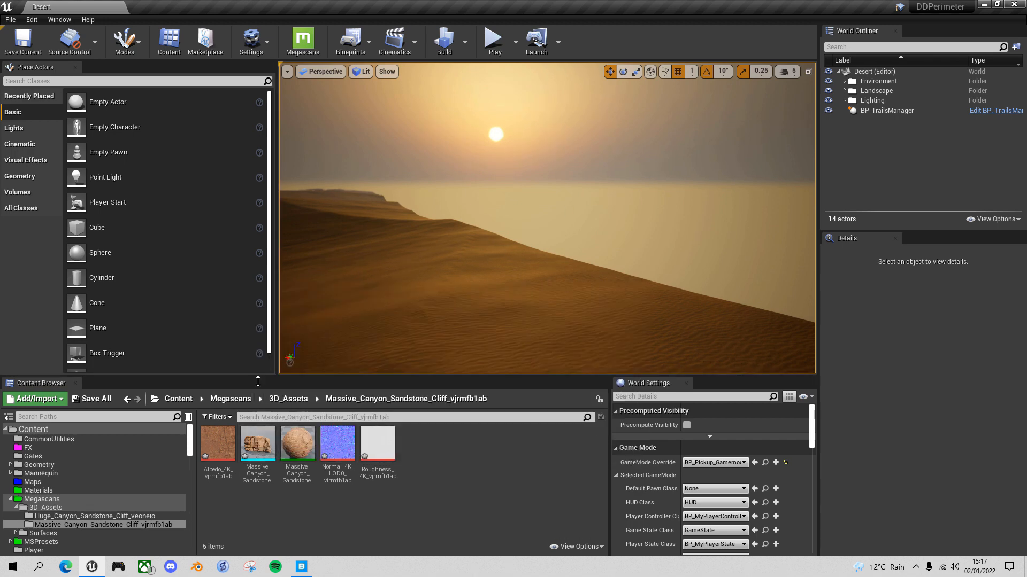
# Drop the Massive cliff mesh into the desert, then browse to the Huge cliff folder.
pyautogui.moveTo(256, 442); pyautogui.dragTo(534, 258)
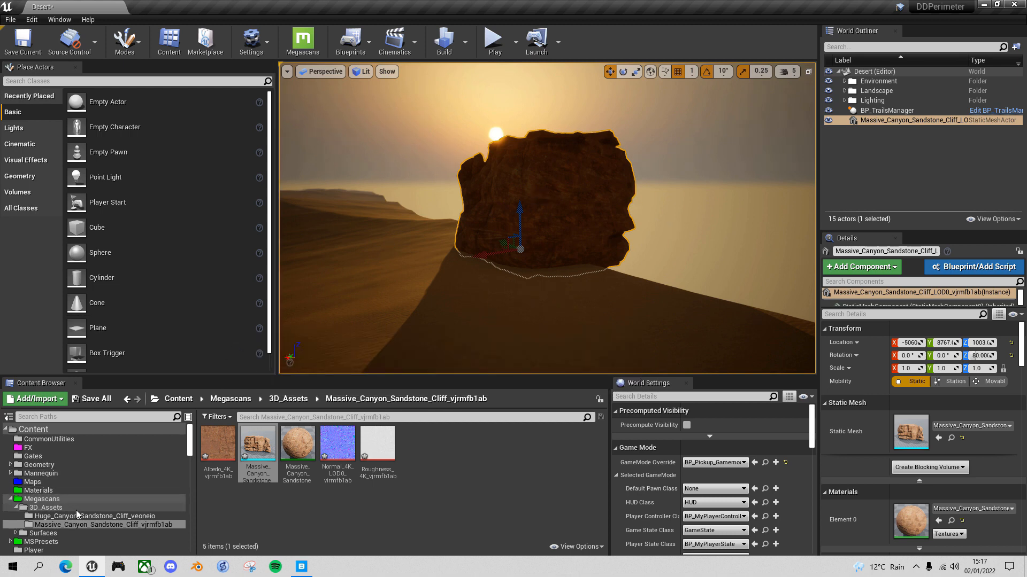
pyautogui.click(94, 516)
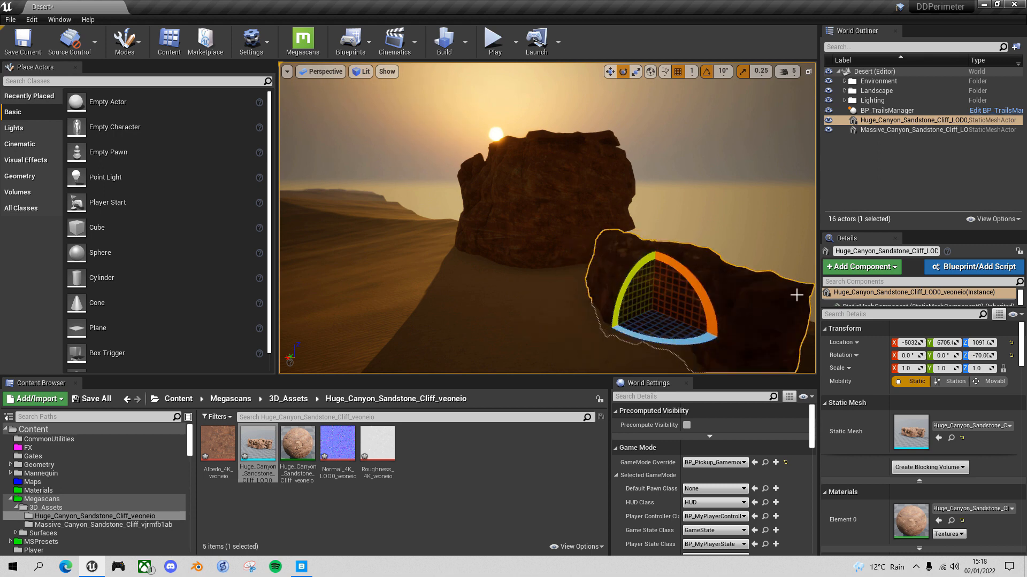
pyautogui.moveTo(774, 312)
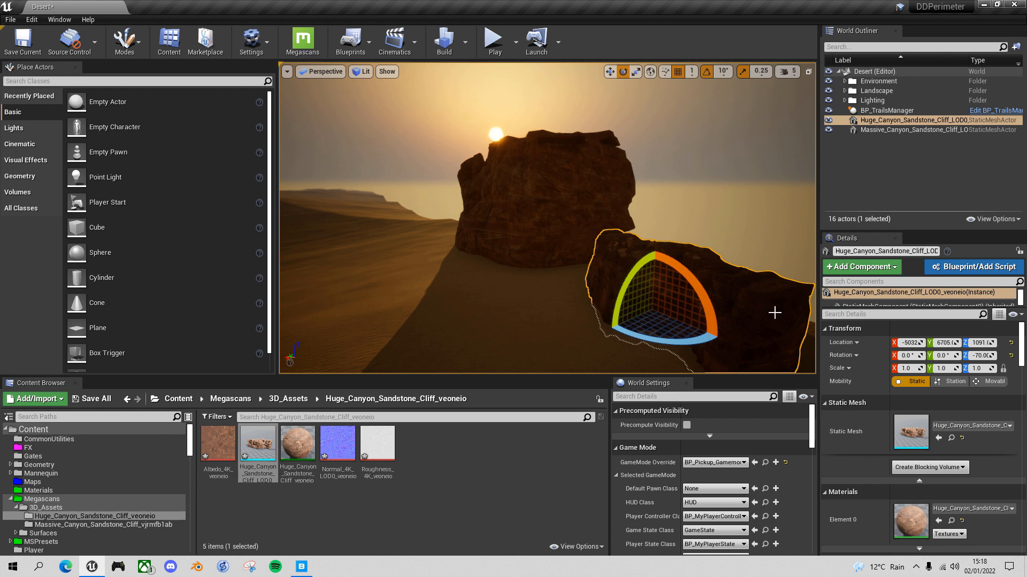
pyautogui.moveTo(679, 303)
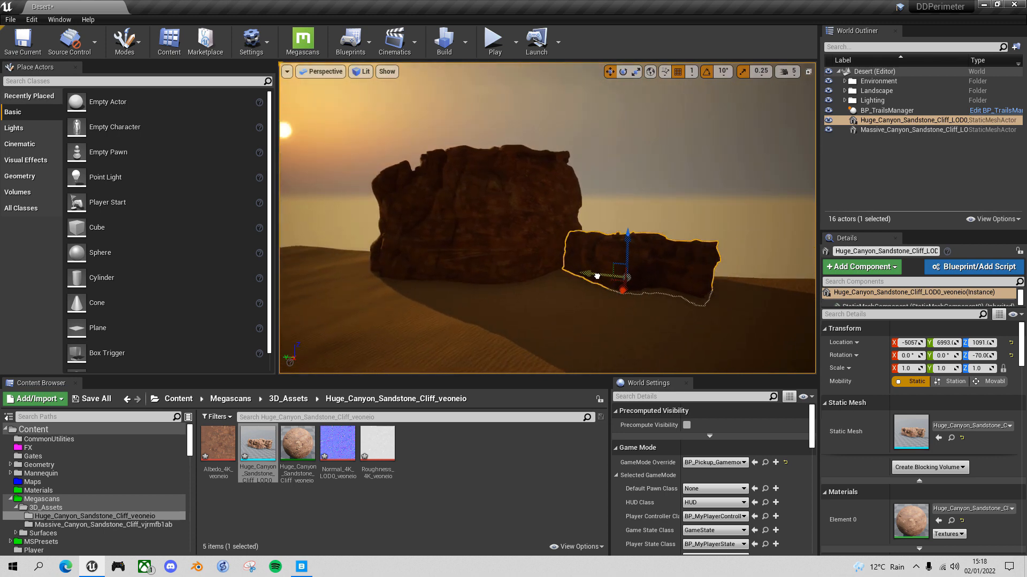
# Slide the Huge cliff along Y so it sits beside the Massive cliff.
pyautogui.moveTo(619, 271); pyautogui.dragTo(599, 281)
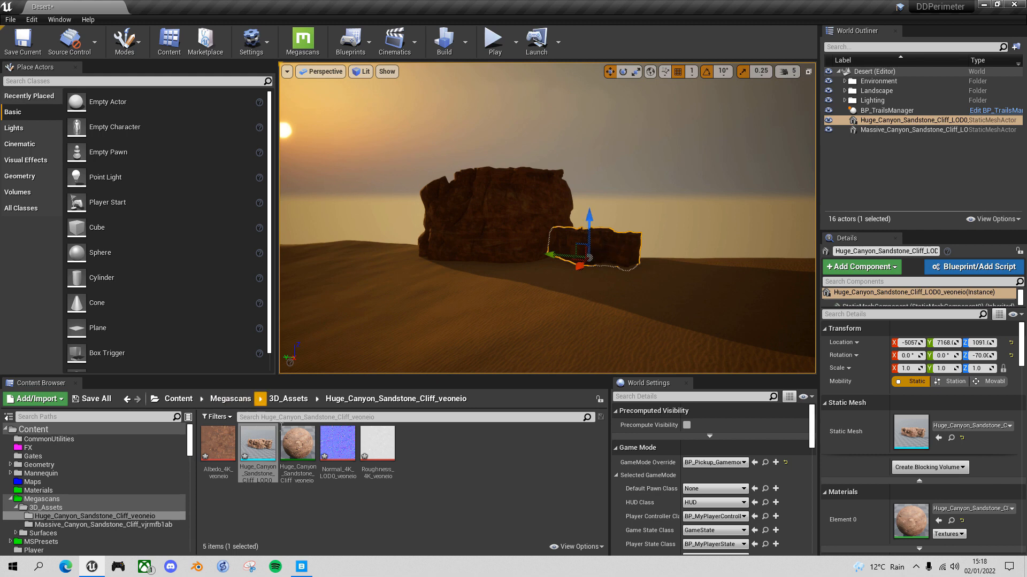
pyautogui.moveTo(611, 253)
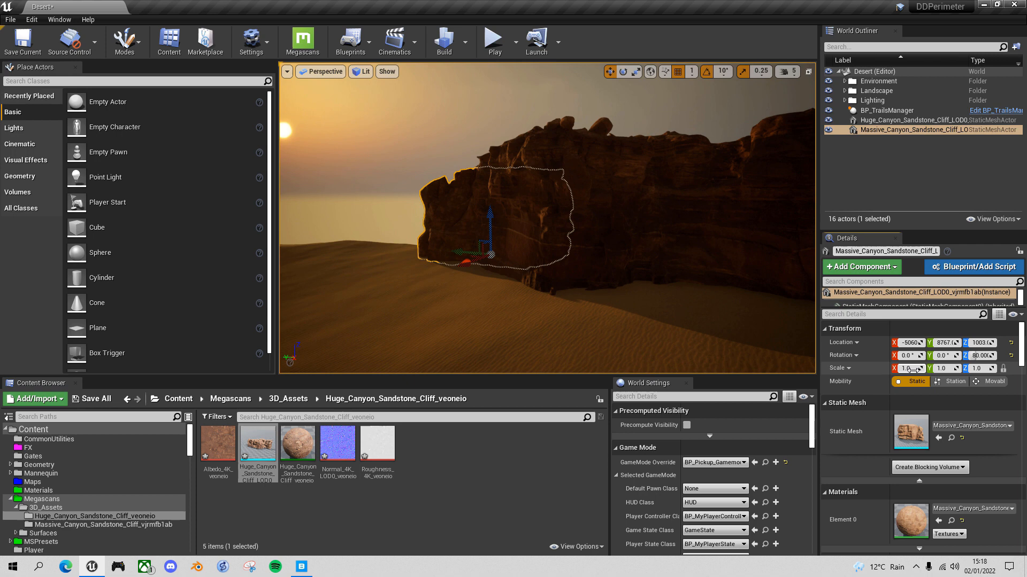
# Scale the Massive cliff to 2.0.
pyautogui.write('2.0')
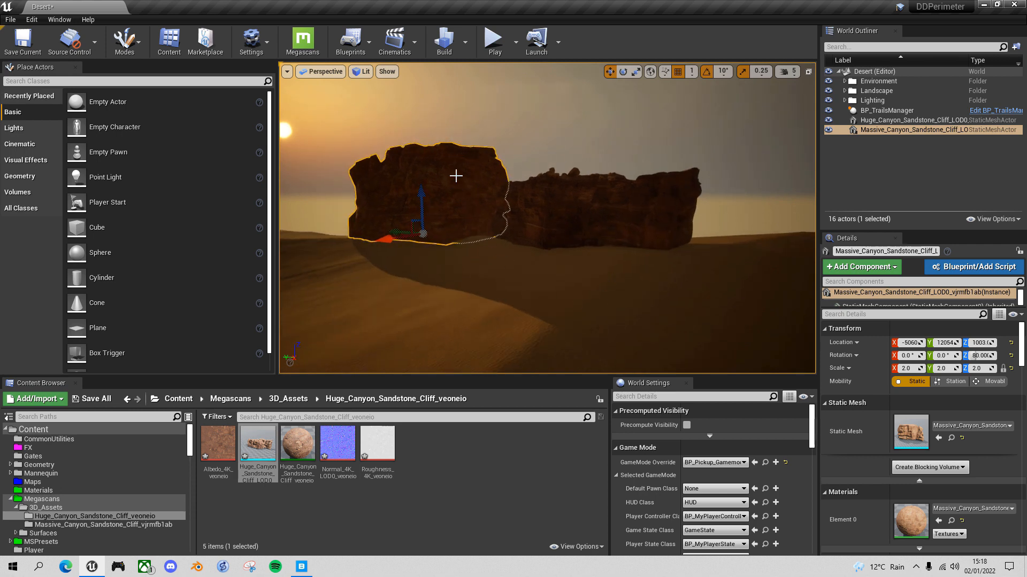
pyautogui.moveTo(460, 258)
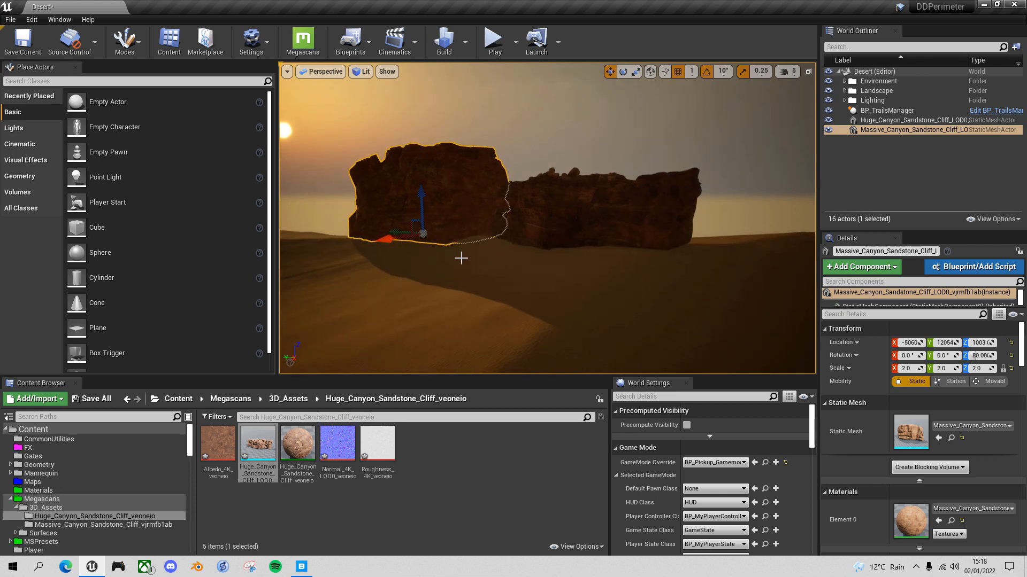
pyautogui.moveTo(609, 227)
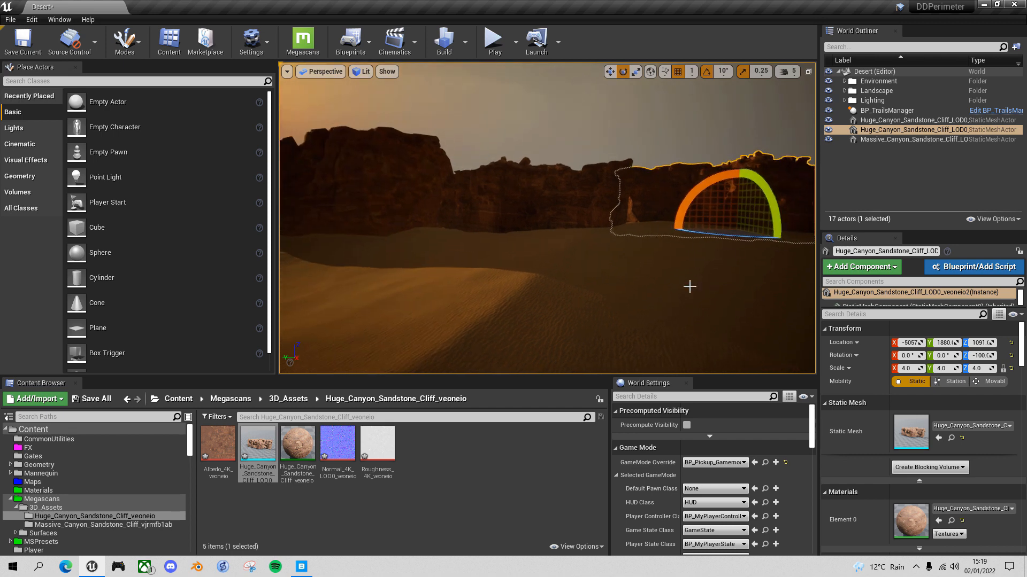
# Play the level, drive the truck toward the cliffs, and stop the test run.
pyautogui.click(492, 38)
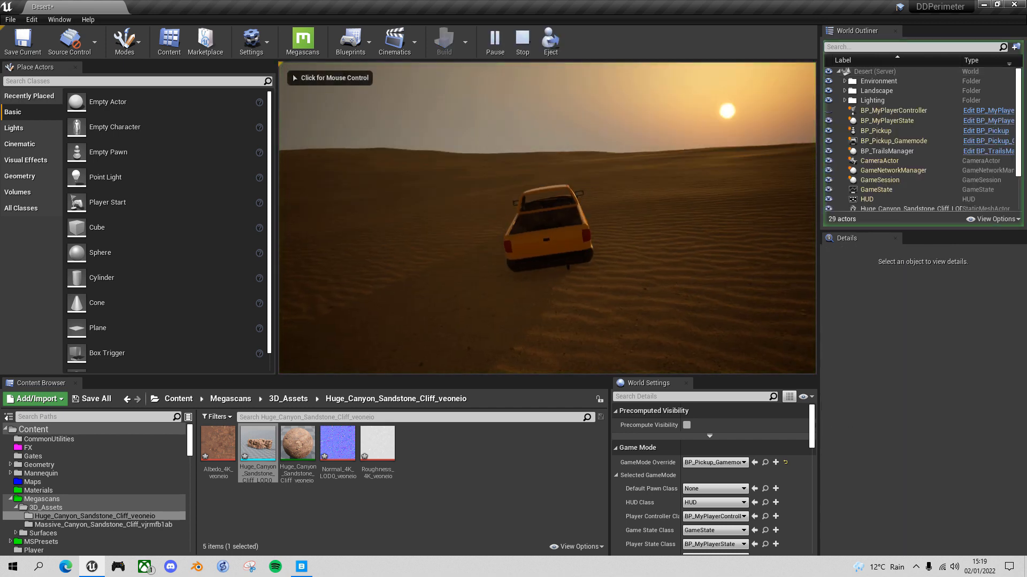
pyautogui.click(547, 220)
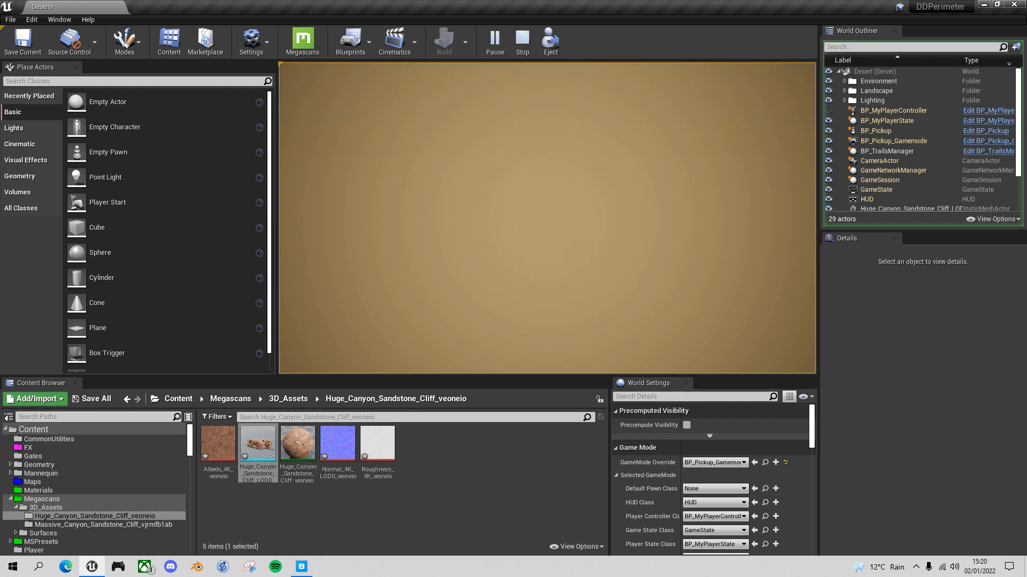
pyautogui.click(494, 42)
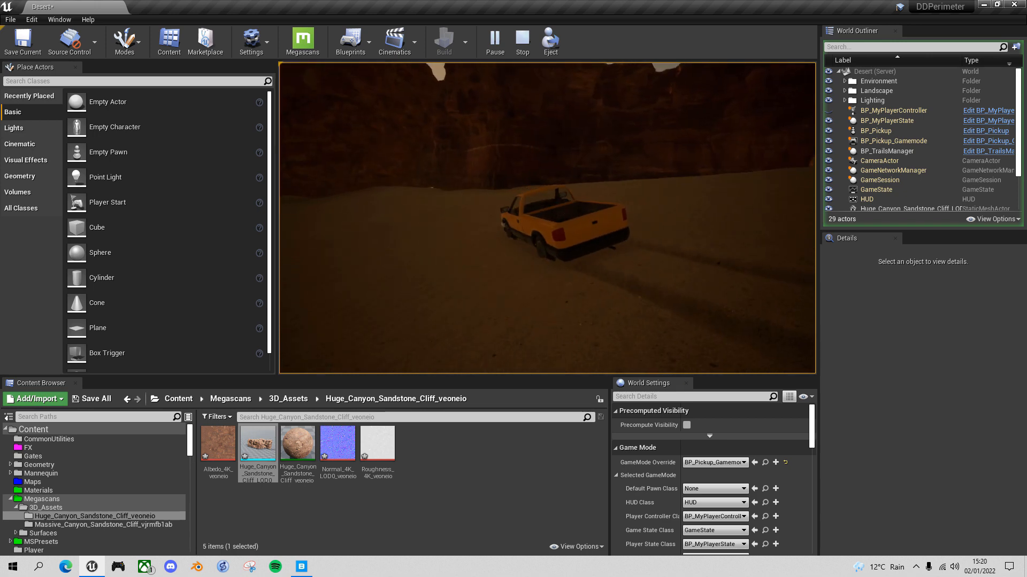
pyautogui.click(521, 41)
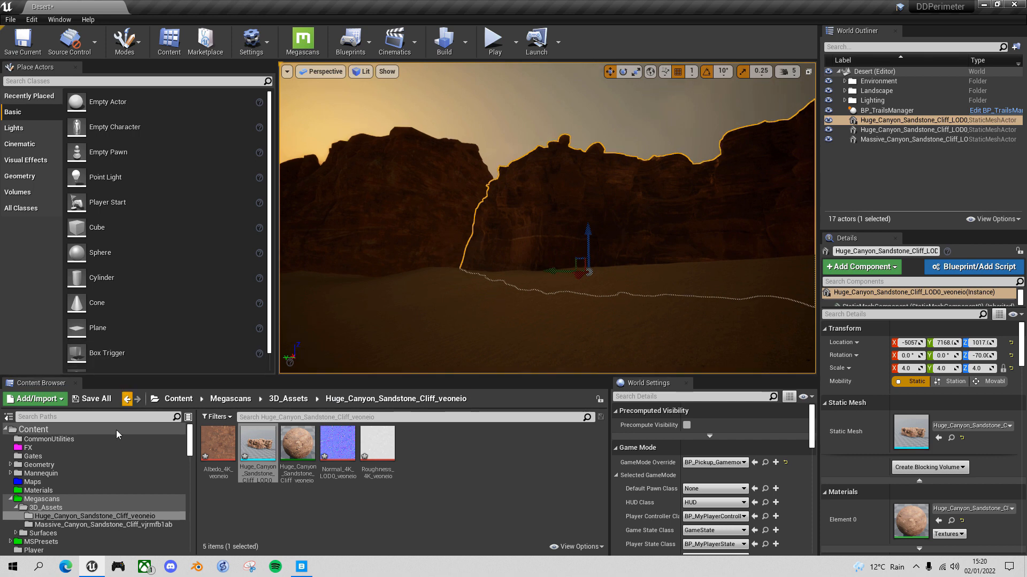
pyautogui.moveTo(258, 442)
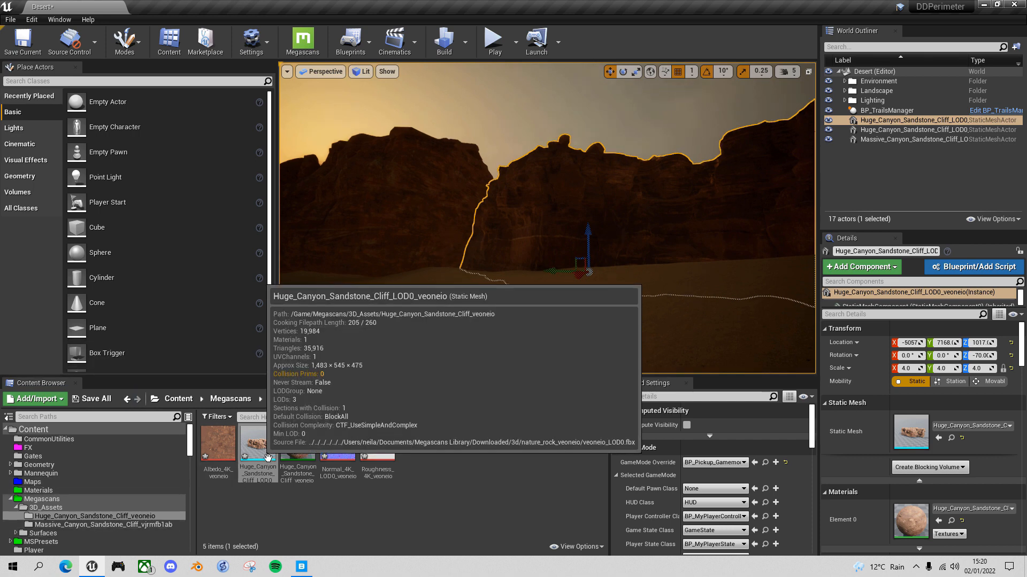
# Open Huge_Canyon_Sandstone_Cliff_LOD0 in the Static Mesh Editor.
pyautogui.doubleClick(255, 442)
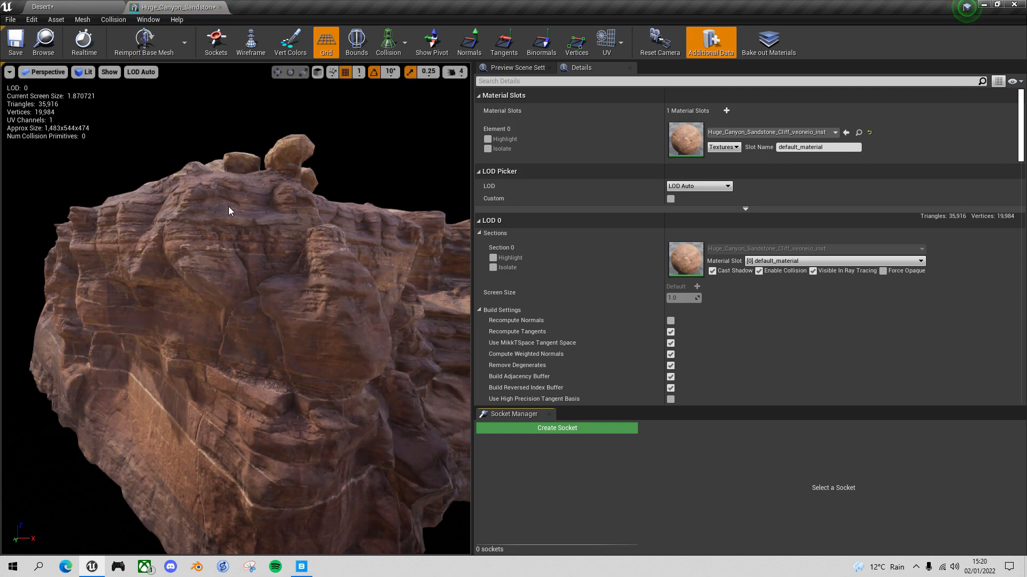
# Open the Massive_Canyon_Sandstone_Cliff mesh and display its complex collision.
pyautogui.click(43, 6)
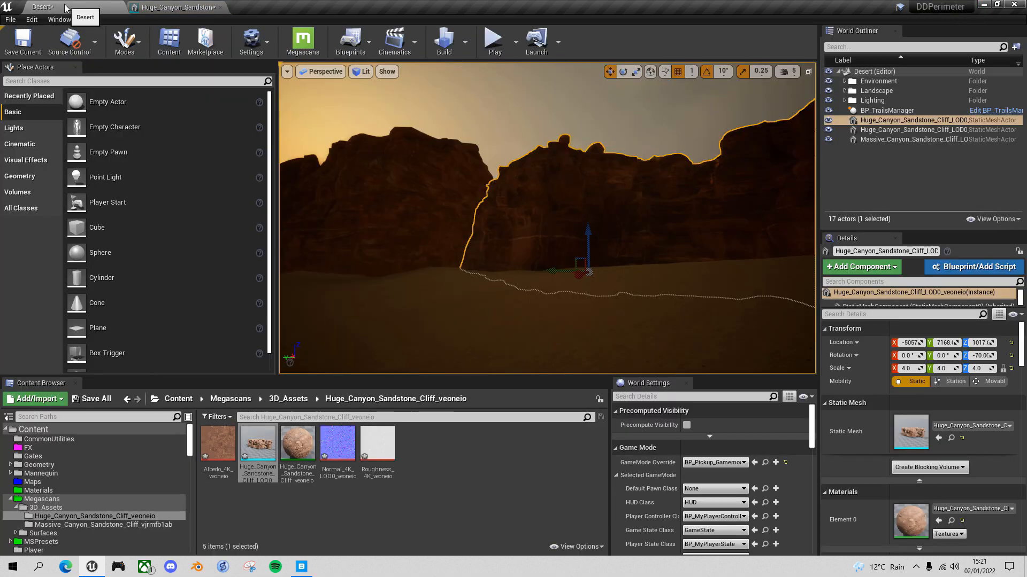
pyautogui.click(103, 524)
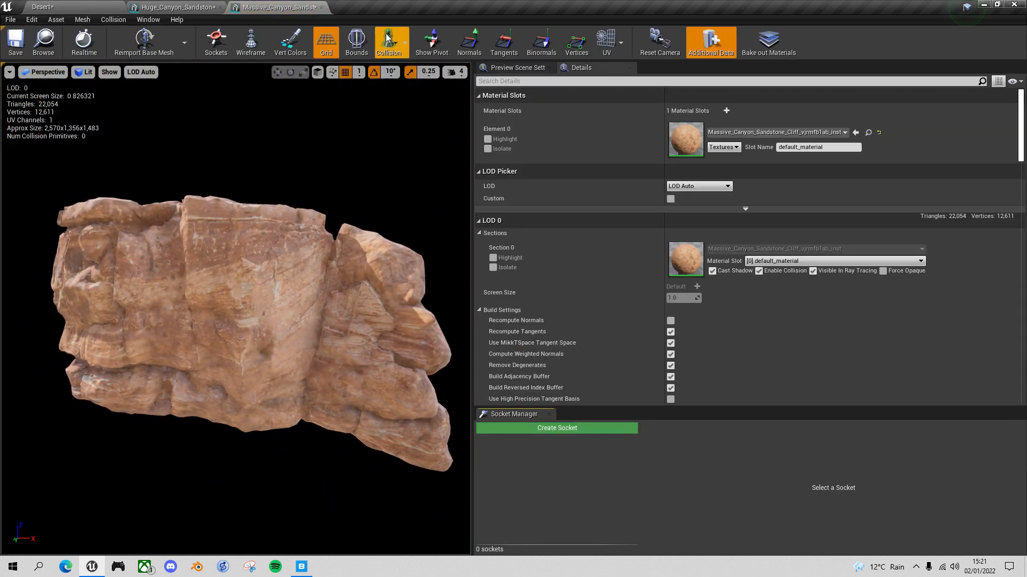
pyautogui.click(404, 42)
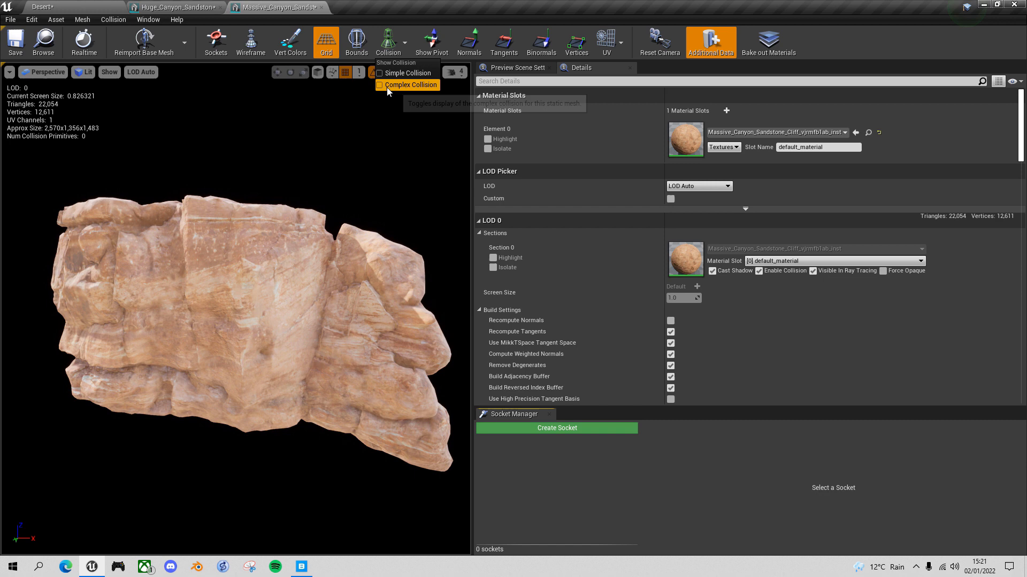
pyautogui.click(379, 85)
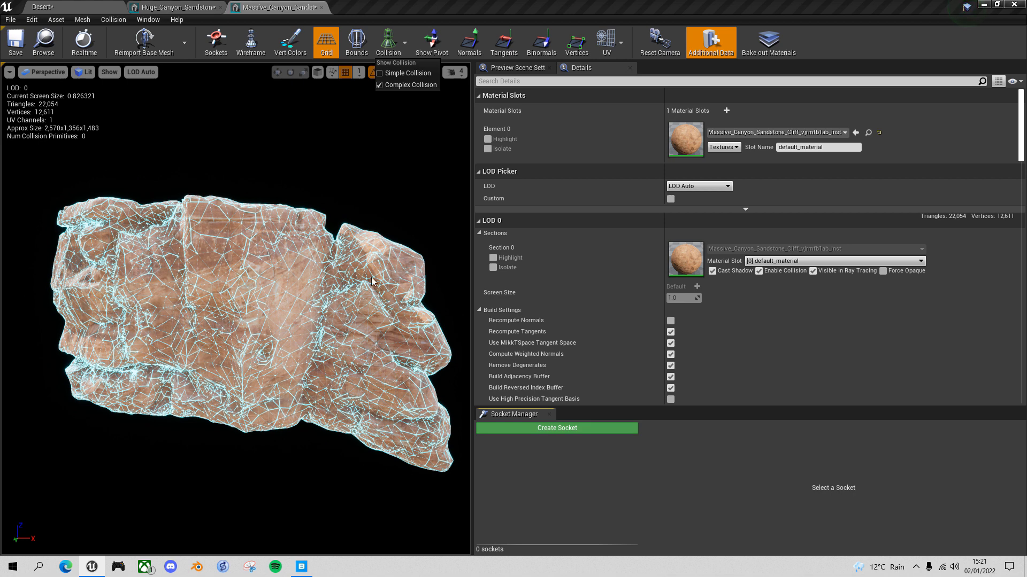
pyautogui.moveTo(291, 340)
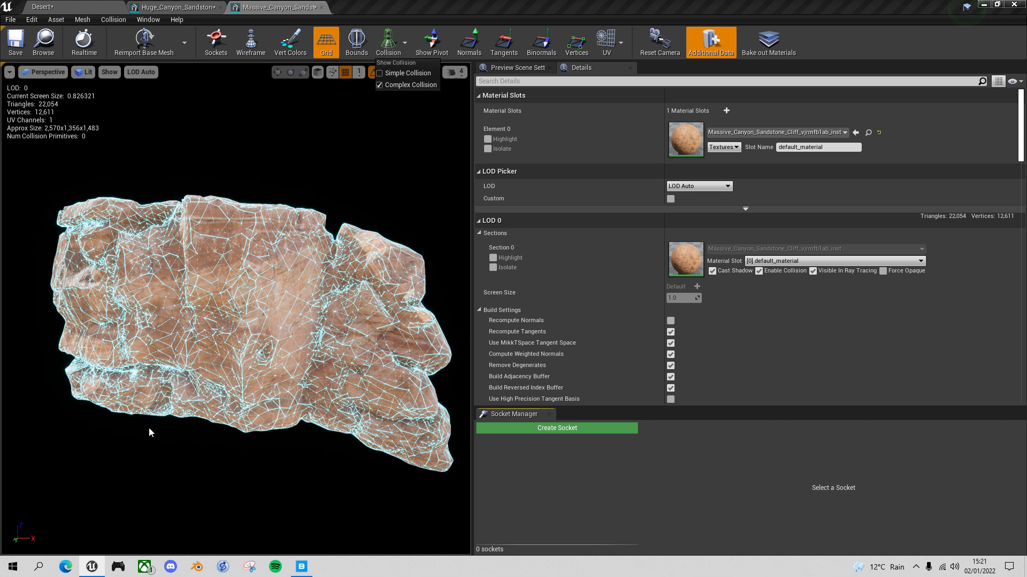
pyautogui.moveTo(242, 359)
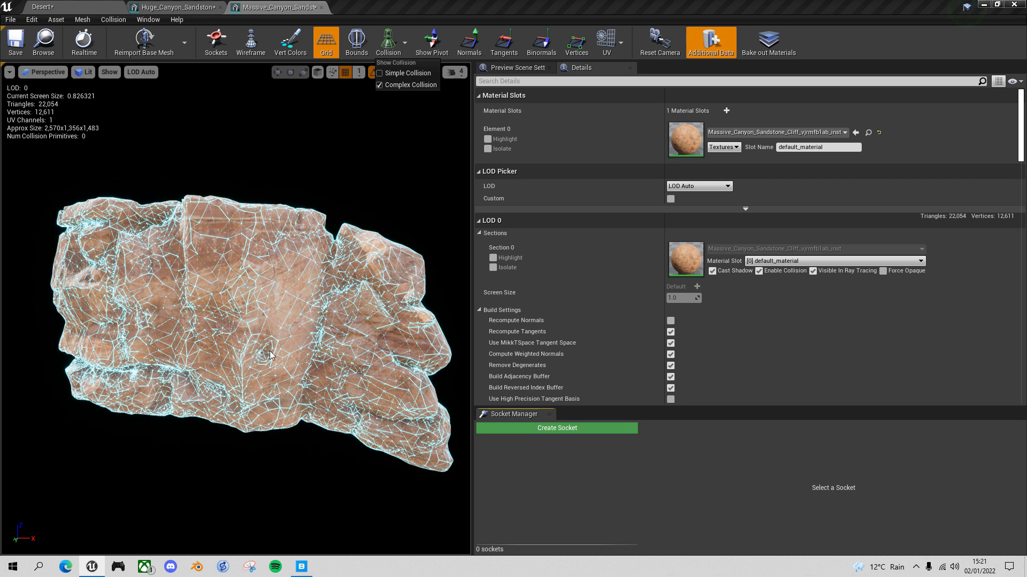
pyautogui.moveTo(387, 42)
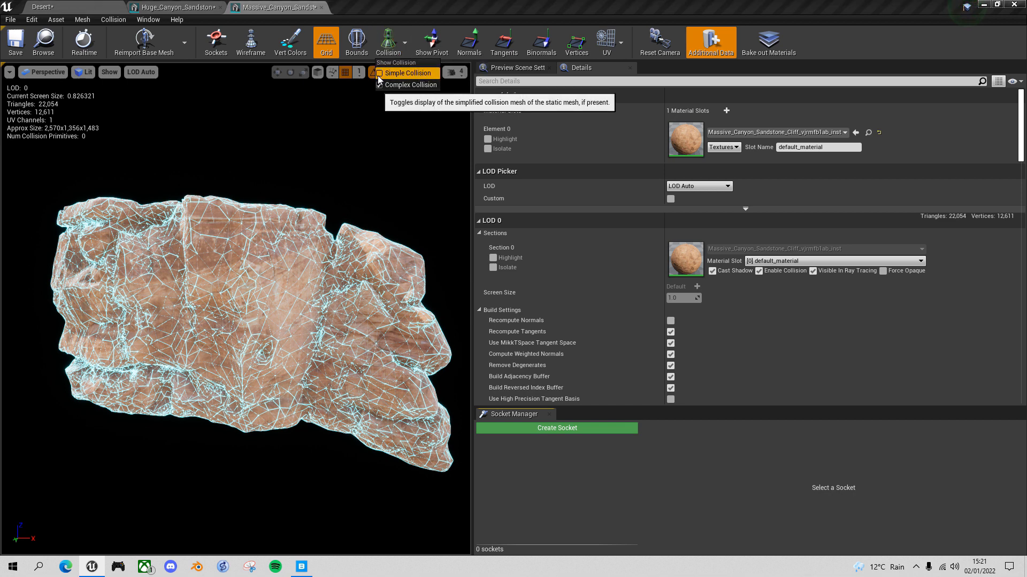
# Switch the display to simple collision, revealing zero collision primitives.
pyautogui.click(380, 72)
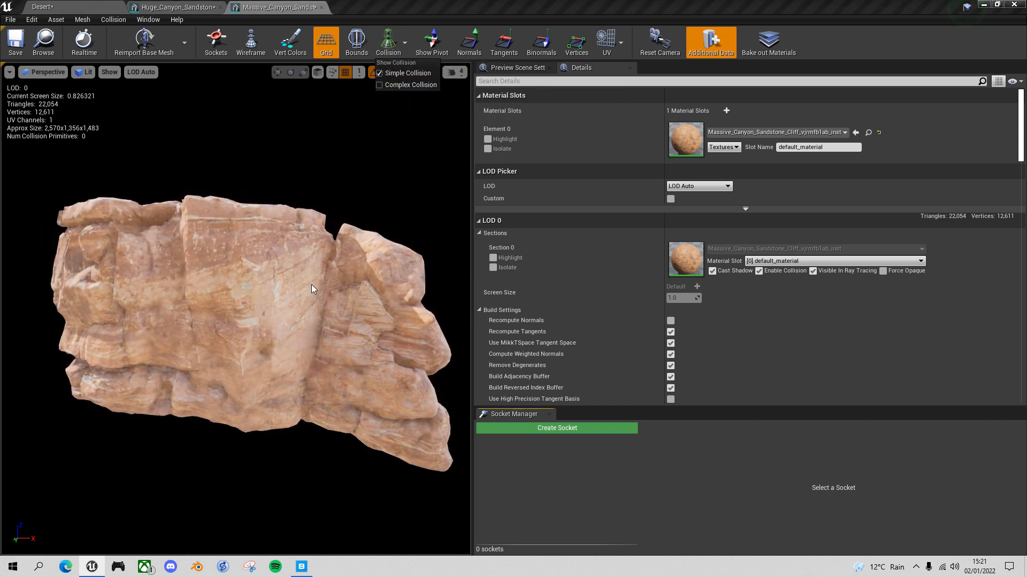
pyautogui.moveTo(343, 301)
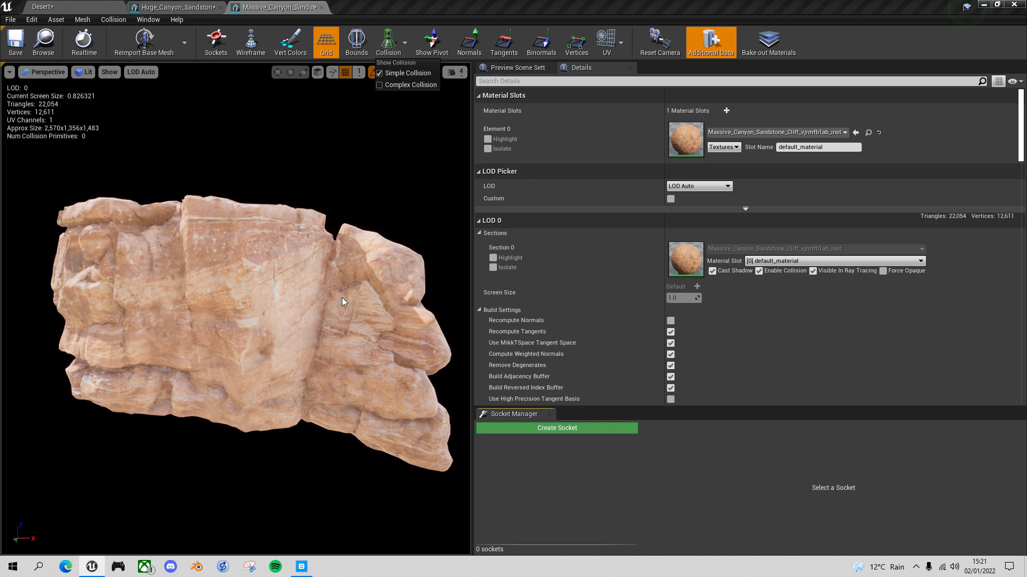
pyautogui.click(388, 42)
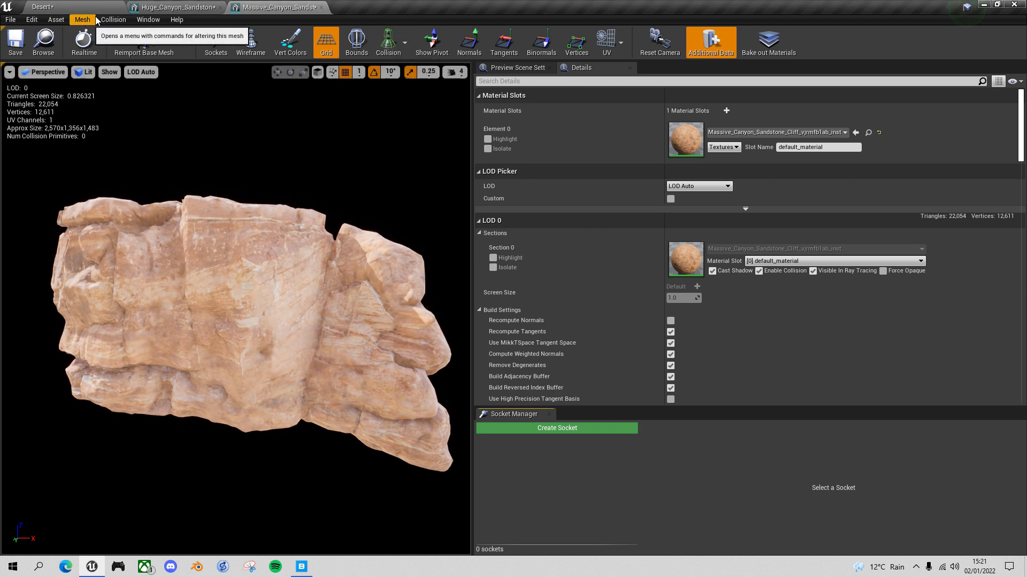
# Add a 10DOP-Z simplified collision hull to the Massive canyon sandstone cliff mesh.
pyautogui.click(113, 19)
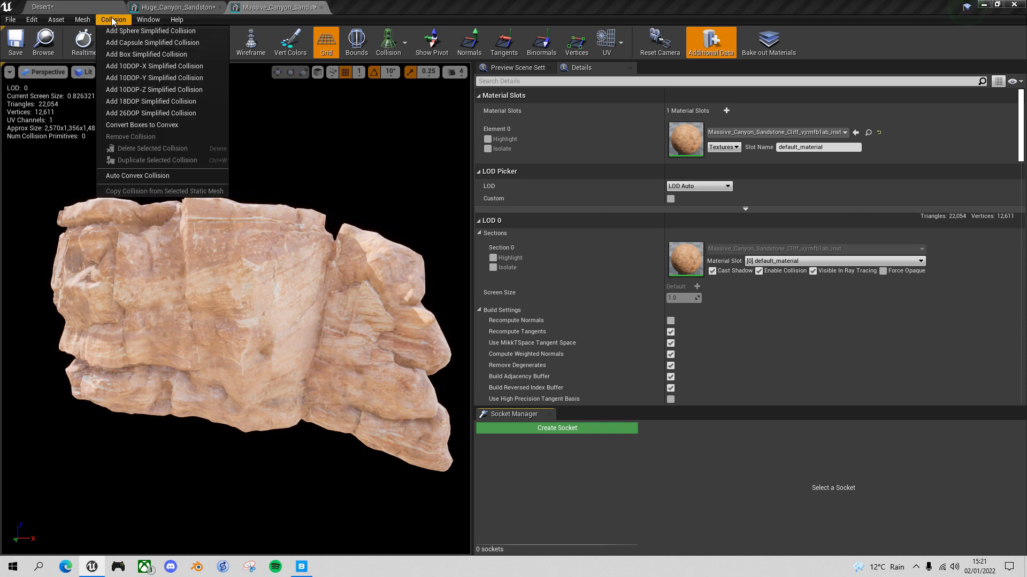
pyautogui.moveTo(147, 55)
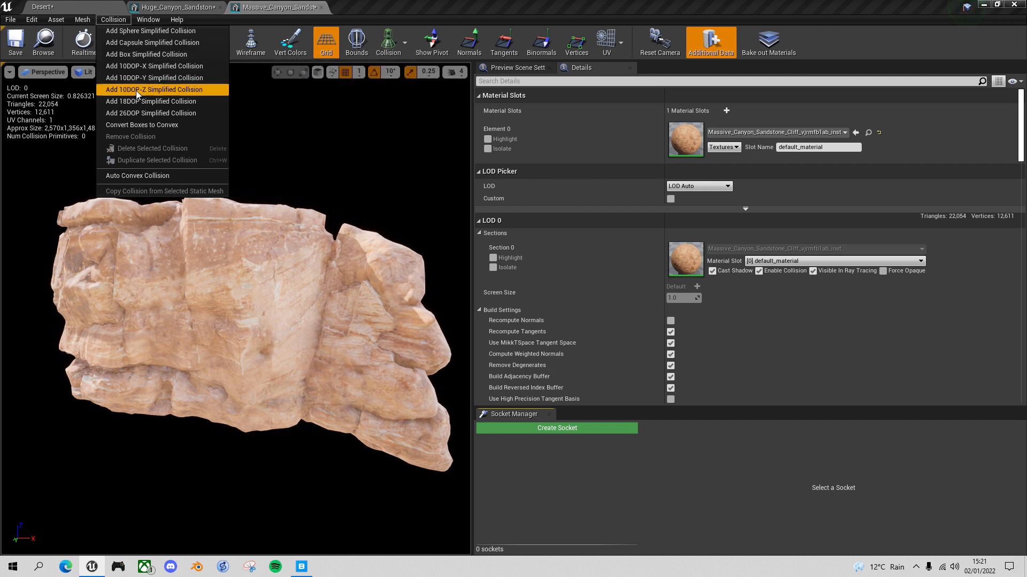
pyautogui.moveTo(152, 90)
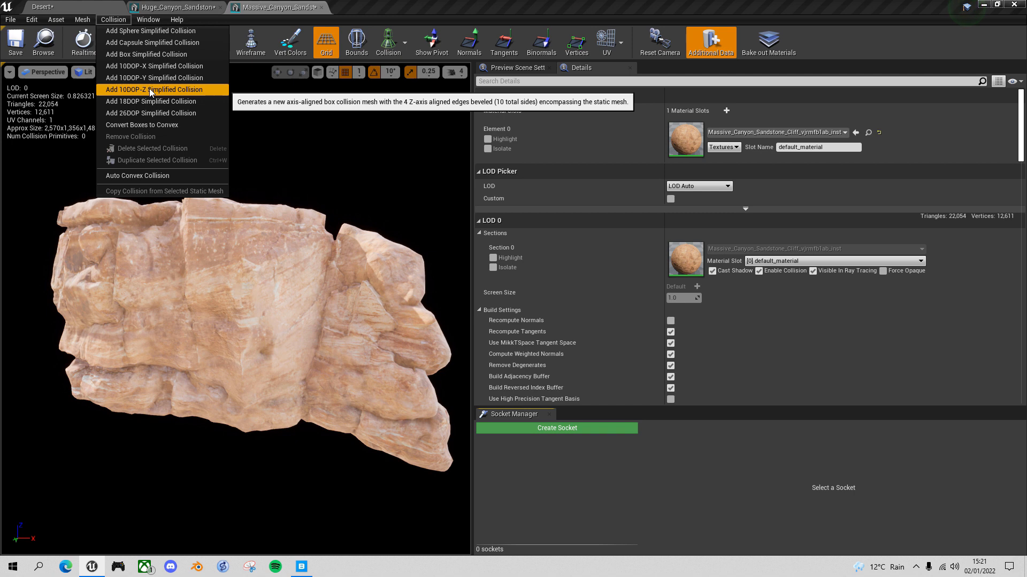
pyautogui.click(154, 89)
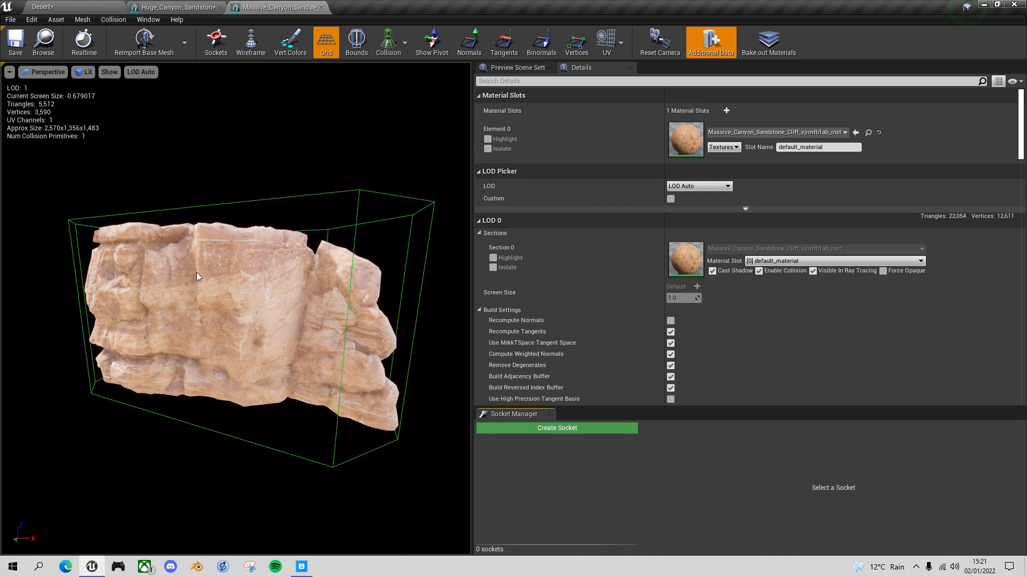
pyautogui.moveTo(395, 295)
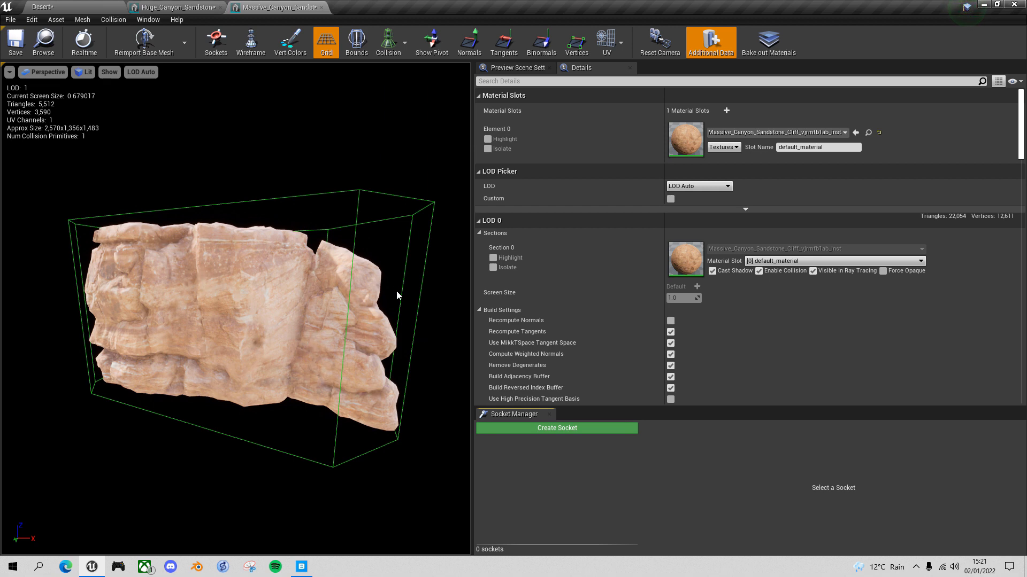
pyautogui.moveTo(418, 264)
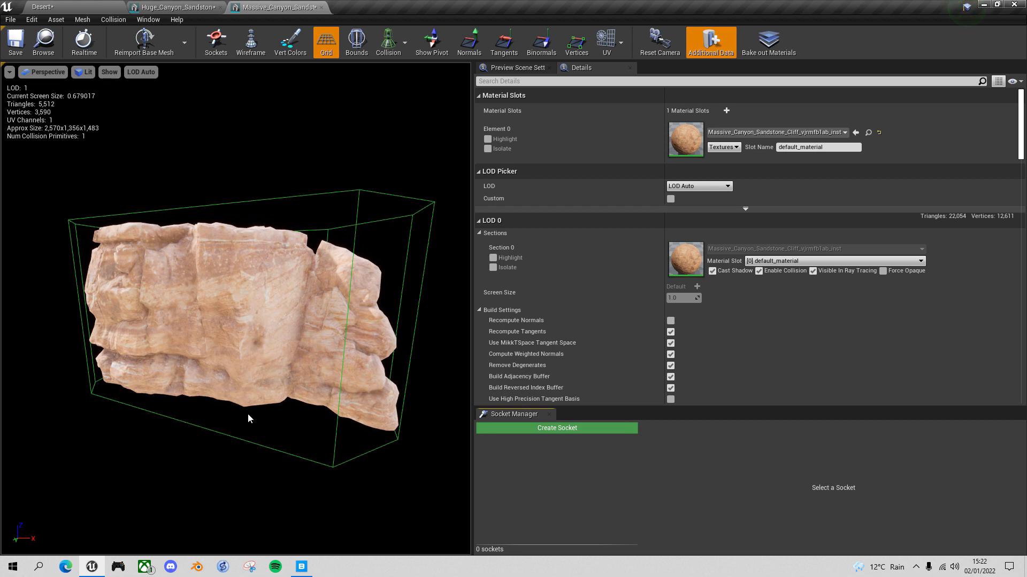
pyautogui.moveTo(254, 348)
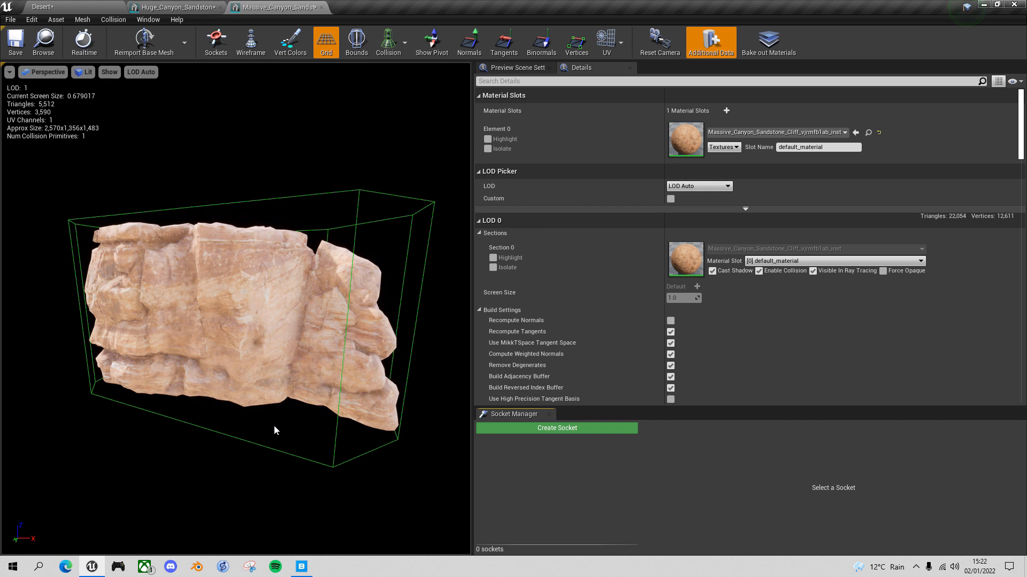
pyautogui.moveTo(235, 451)
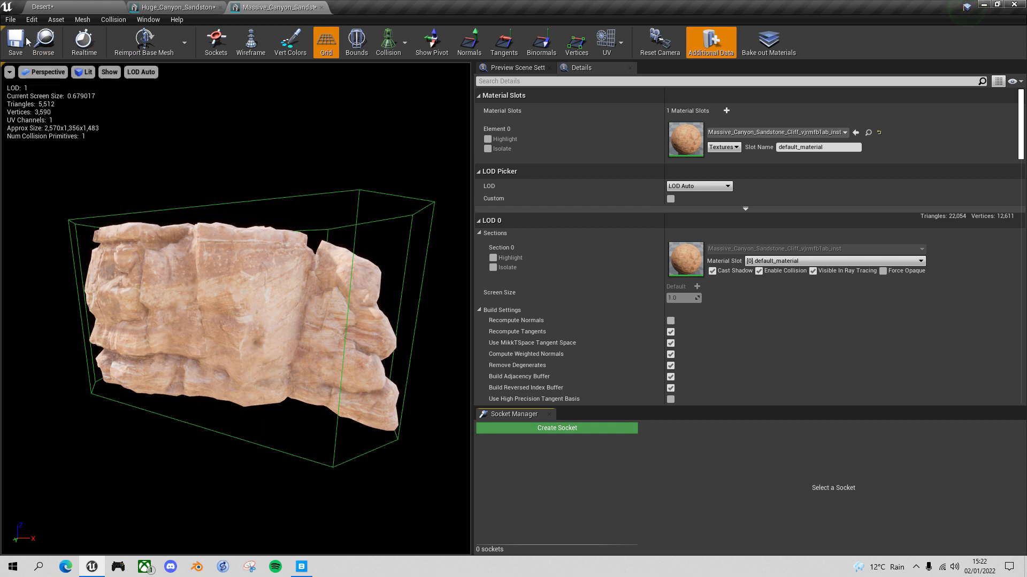
# Add a 10DOP-Z simplified collision to the Huge canyon cliff mesh and return to the Desert level.
pyautogui.click(173, 7)
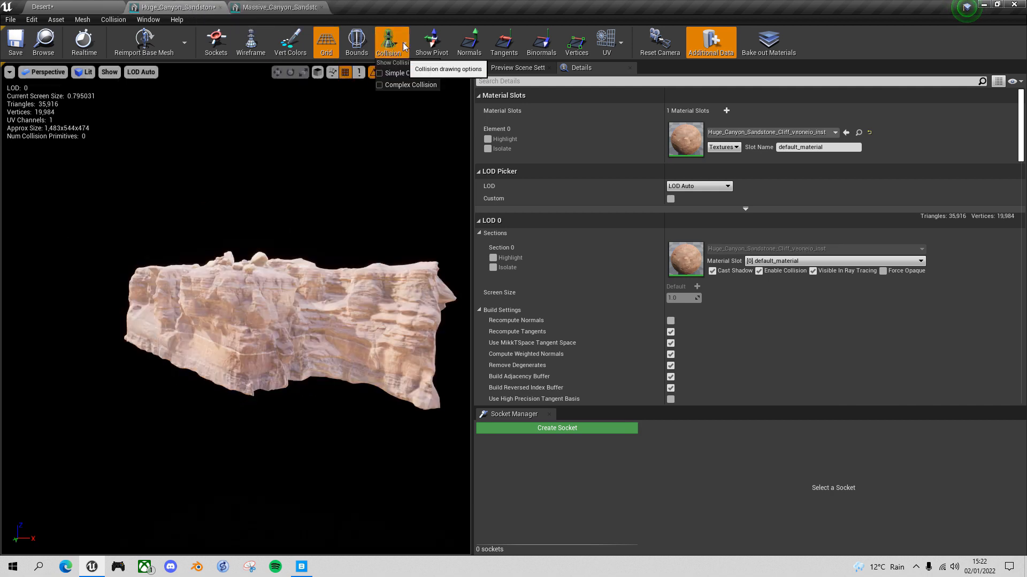
pyautogui.click(347, 340)
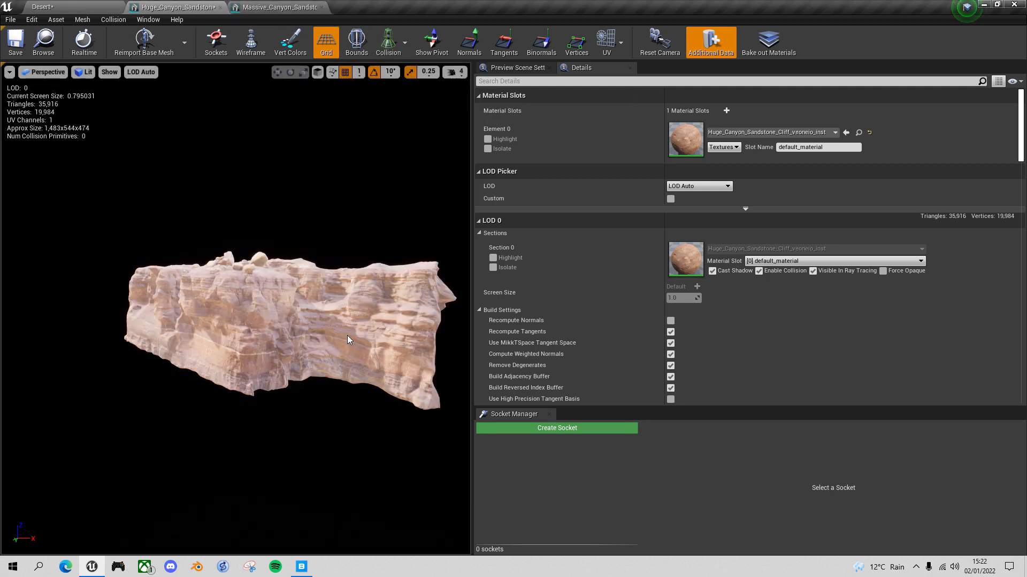
pyautogui.click(113, 20)
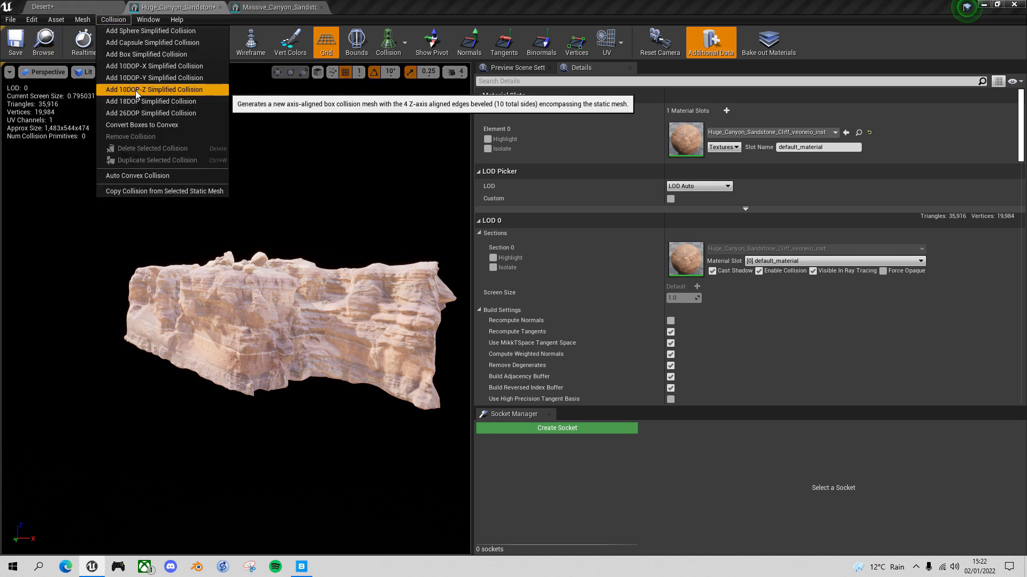
pyautogui.click(153, 90)
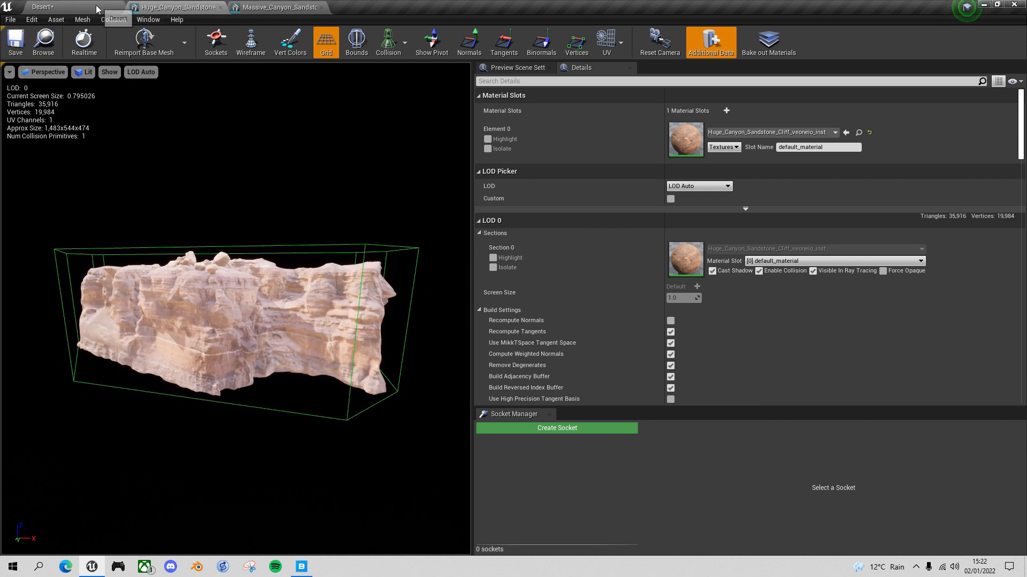
pyautogui.click(43, 7)
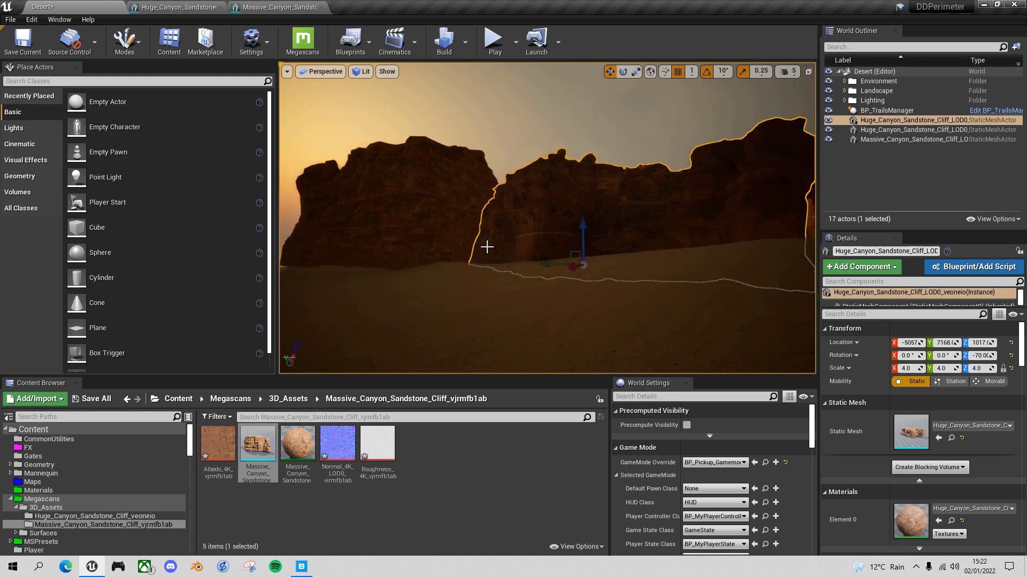
pyautogui.click(493, 40)
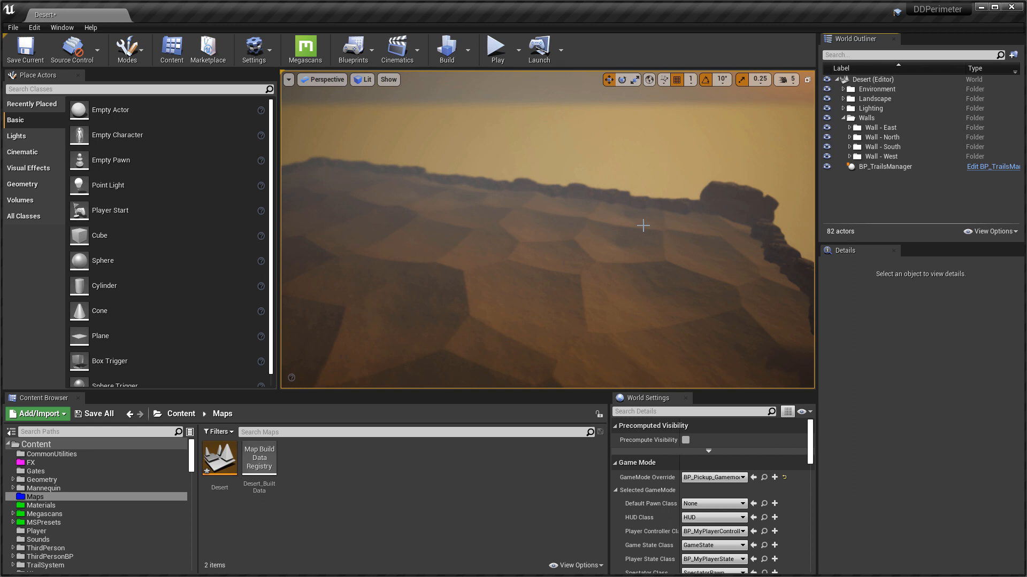
pyautogui.moveTo(740, 208)
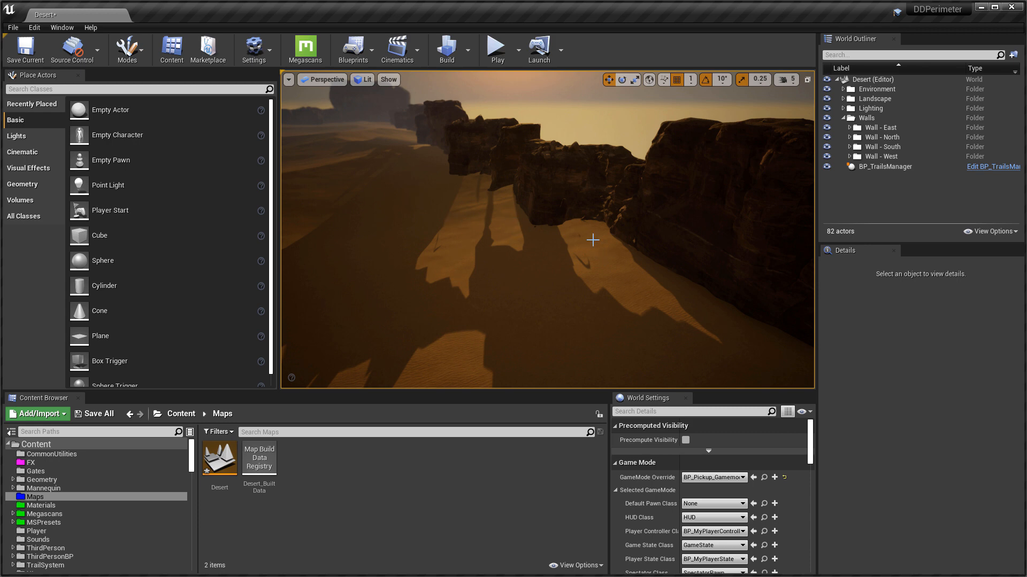
pyautogui.moveTo(511, 232)
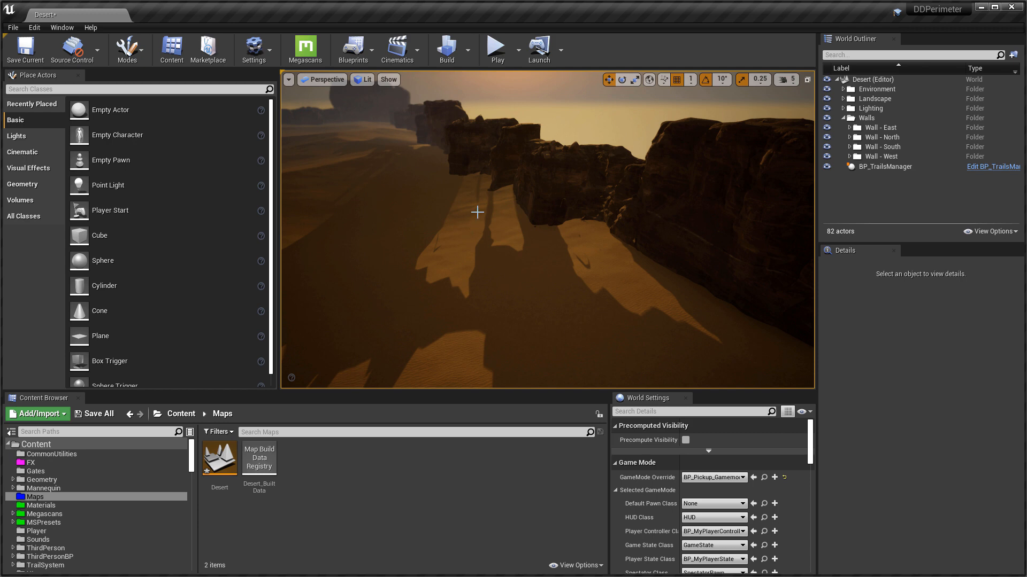
pyautogui.moveTo(481, 154)
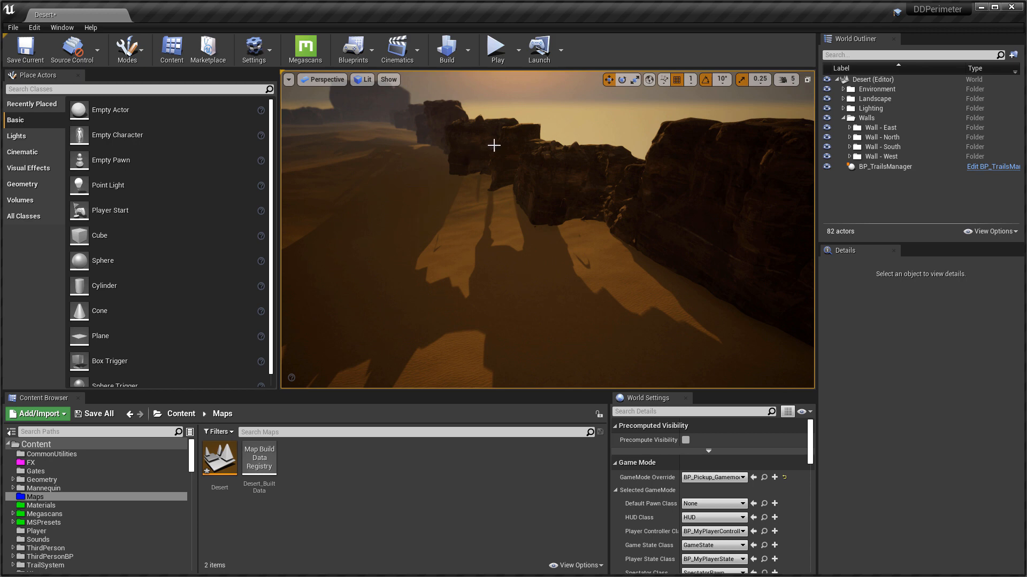
pyautogui.moveTo(467, 157)
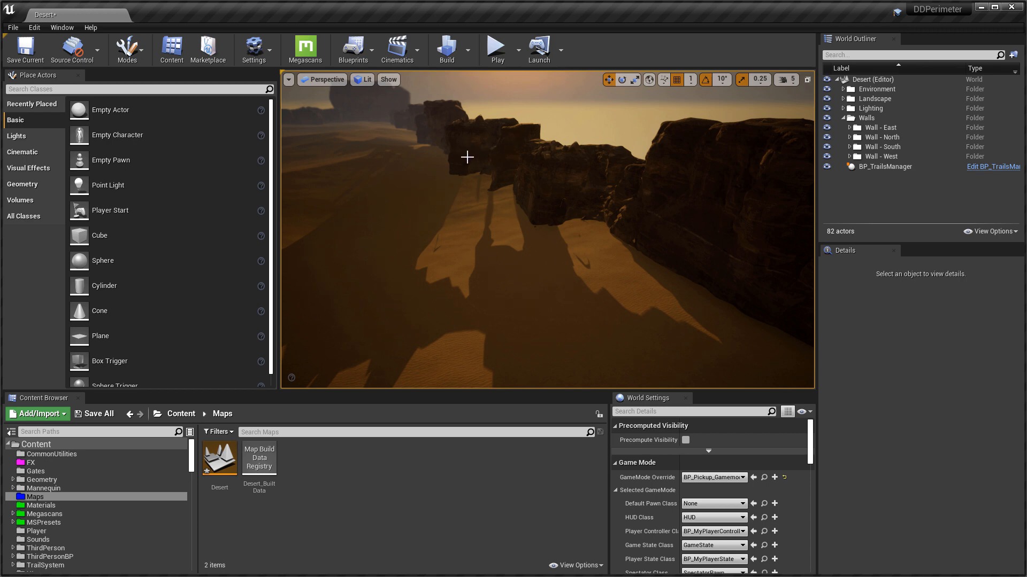
pyautogui.moveTo(492, 116)
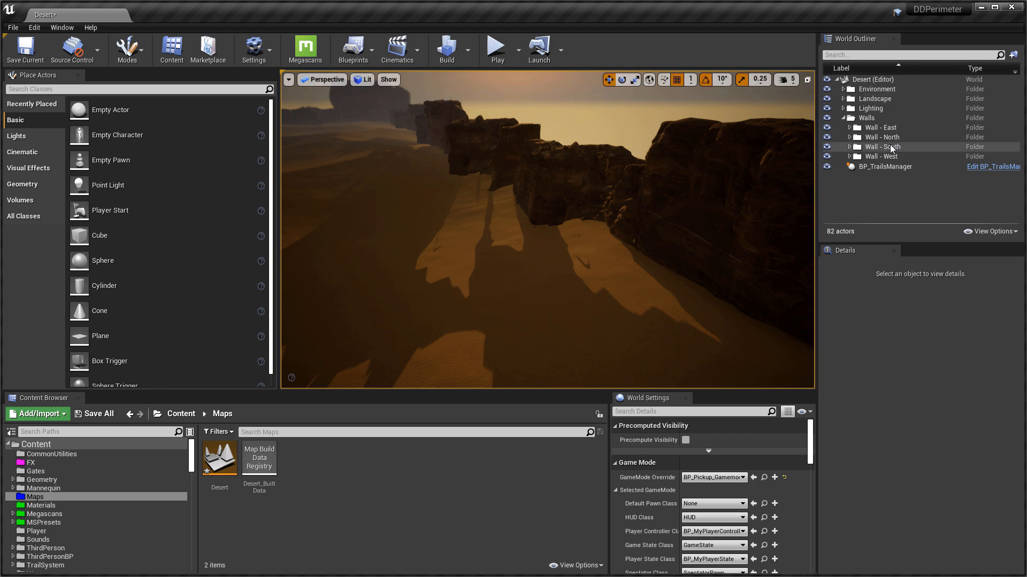
# Select all 17 cliffs in the Wall - South folder and reveal their Lighting details.
pyautogui.click(849, 147)
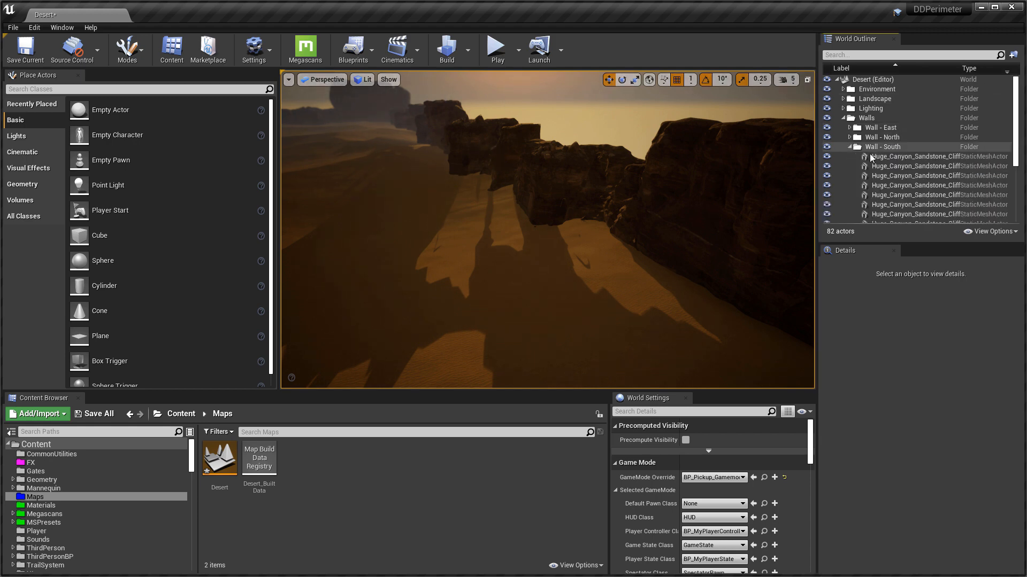
pyautogui.click(923, 115)
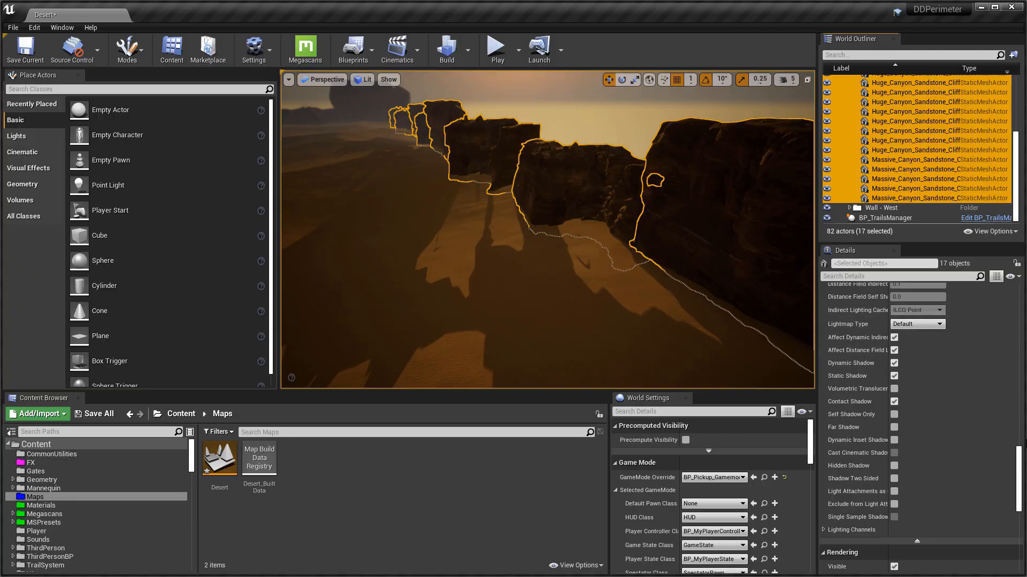
pyautogui.scroll(-3)
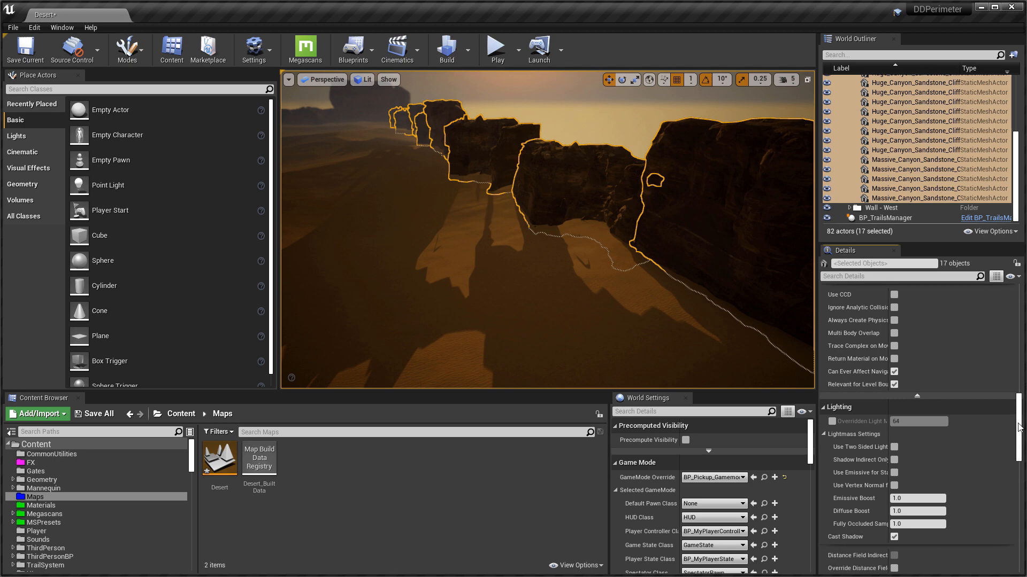
pyautogui.scroll(-3)
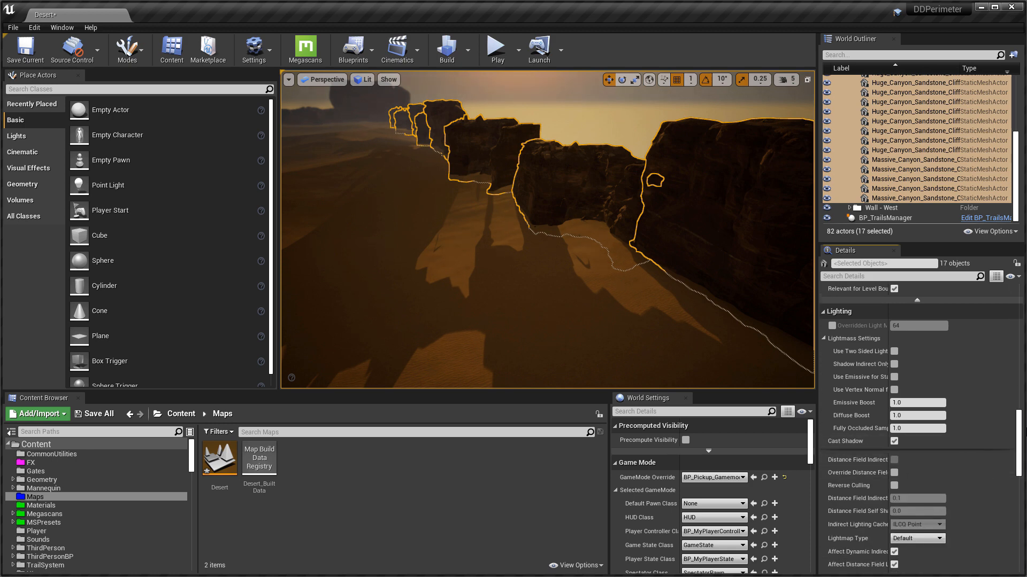
pyautogui.scroll(-3)
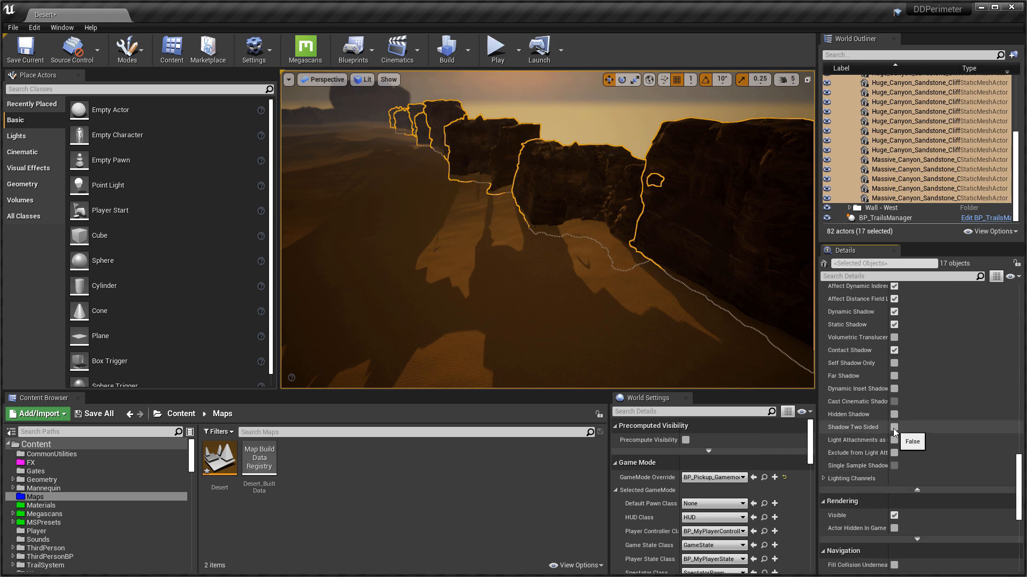
# Enable Shadow Two Sided on the selected south wall cliffs and start a play session.
pyautogui.click(893, 427)
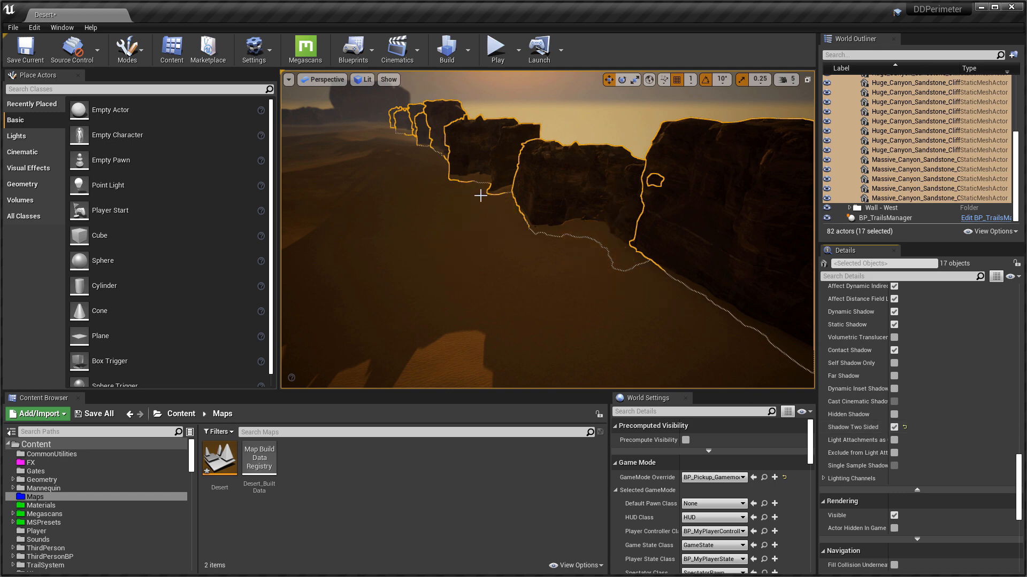
pyautogui.moveTo(587, 252)
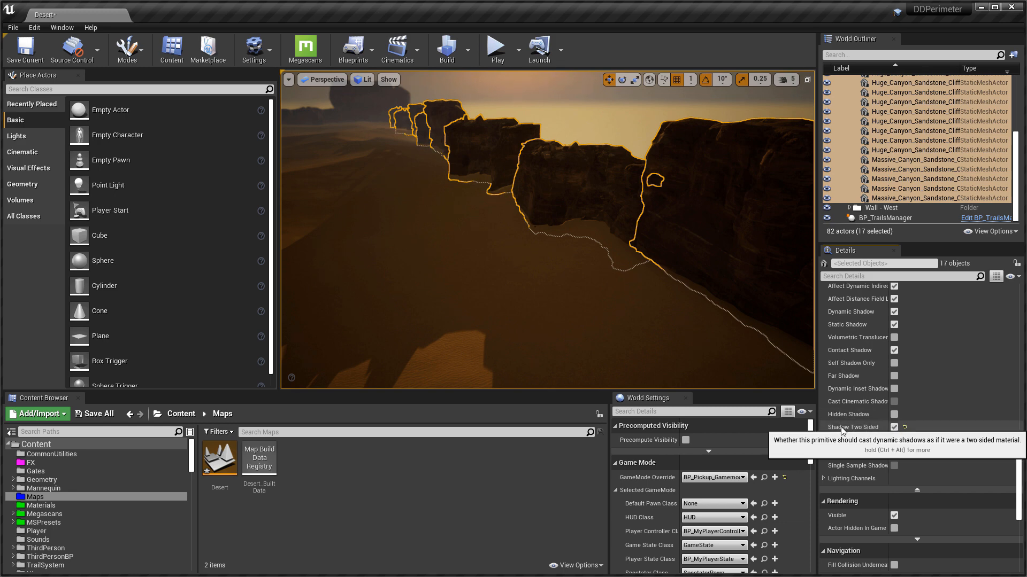
pyautogui.moveTo(498, 255)
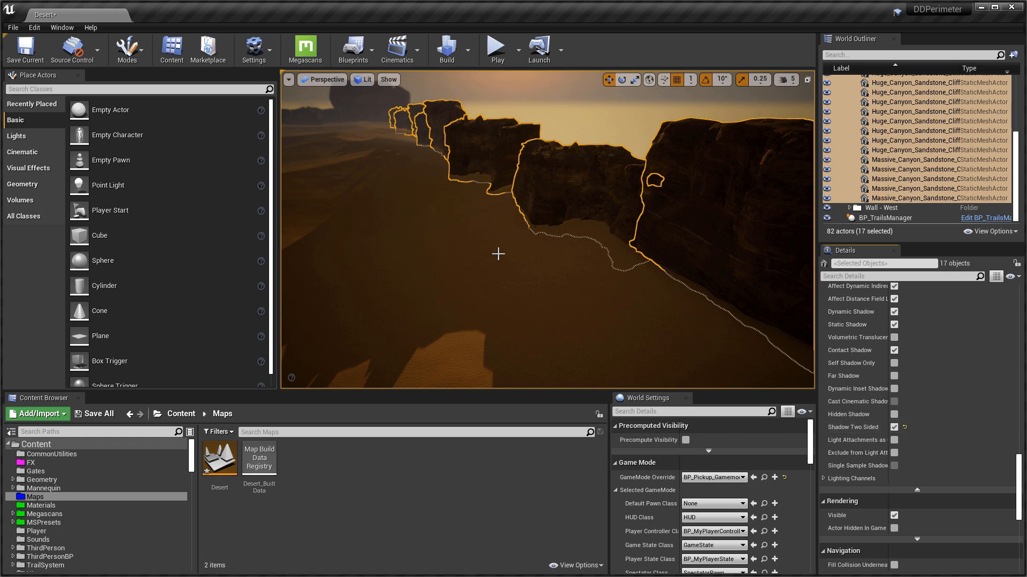
pyautogui.moveTo(556, 286)
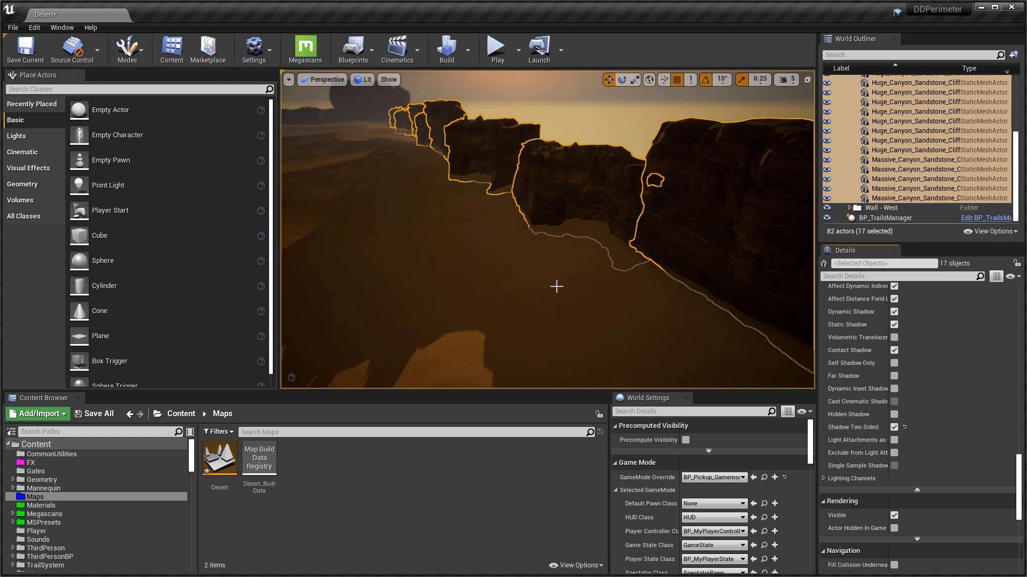
pyautogui.moveTo(689, 249)
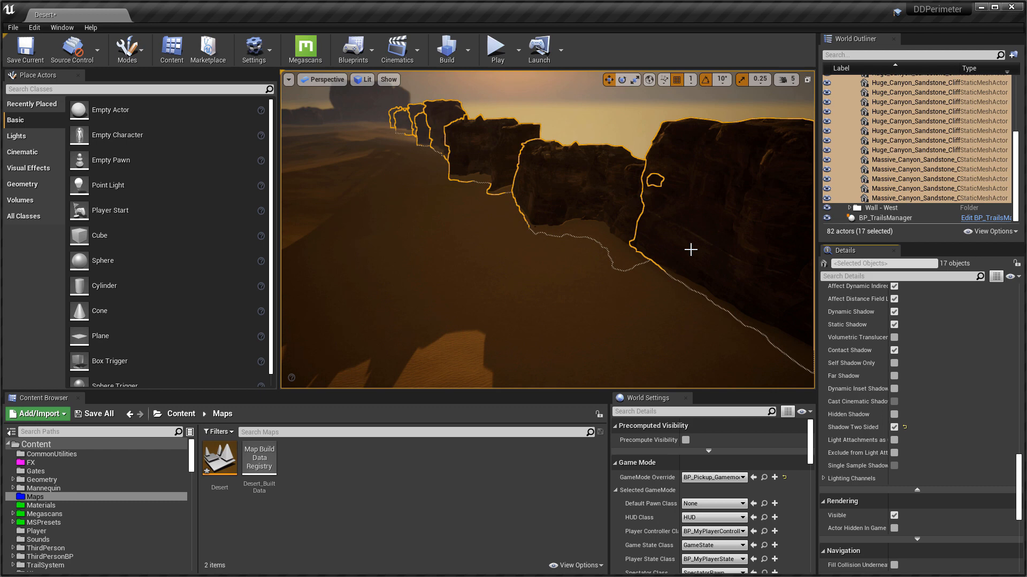
pyautogui.click(496, 50)
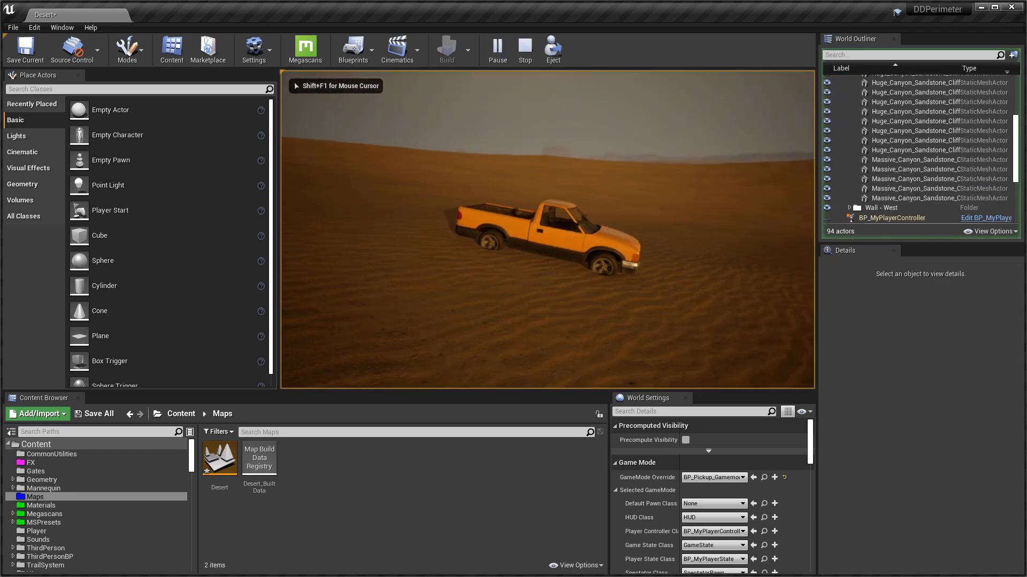